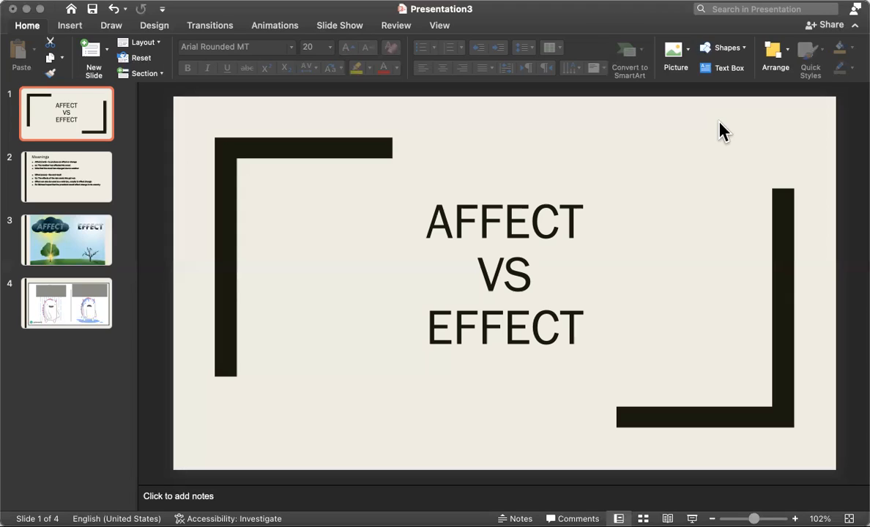
pyautogui.moveTo(407, 271)
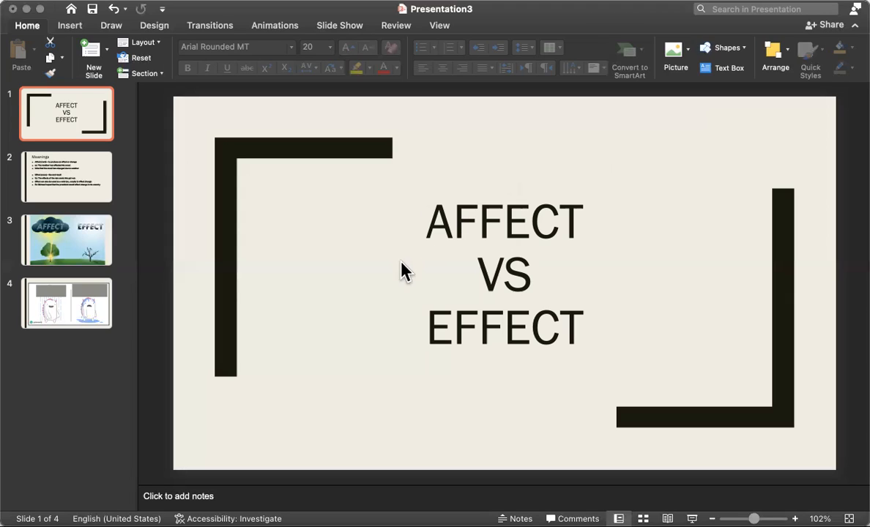
pyautogui.moveTo(599, 225)
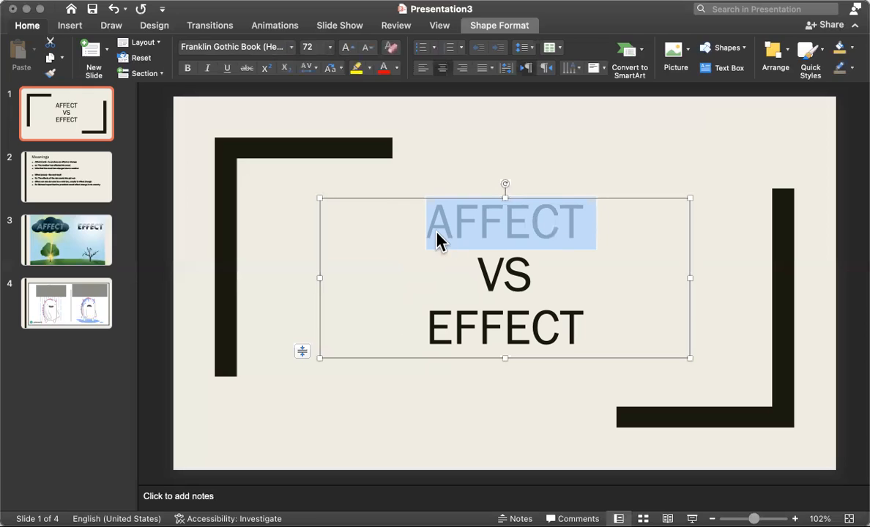
# Pick out the Affect (verb) definition text and mark "The weather" with red highlighter
pyautogui.click(425, 328)
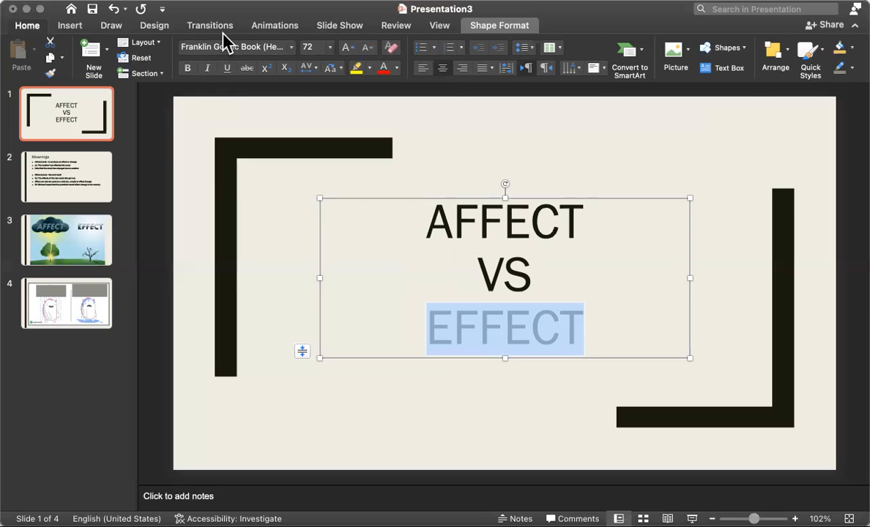
pyautogui.click(66, 176)
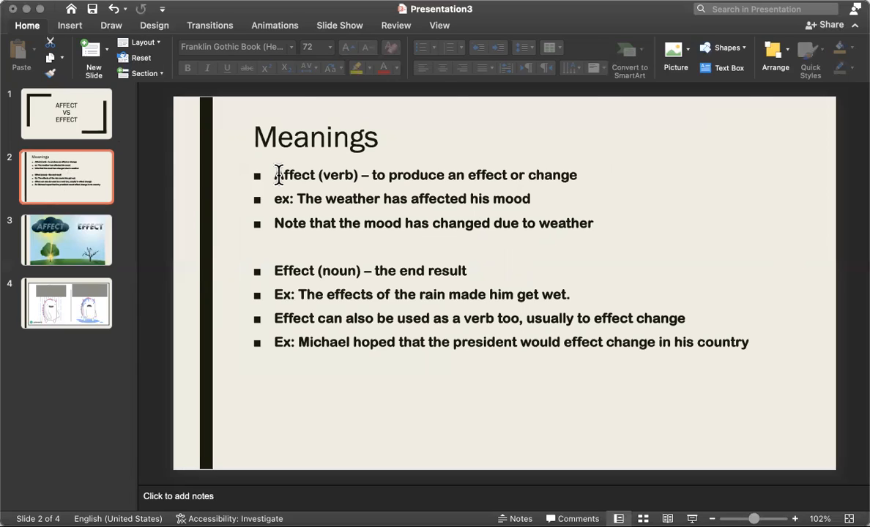
pyautogui.moveTo(276, 176); pyautogui.dragTo(360, 175)
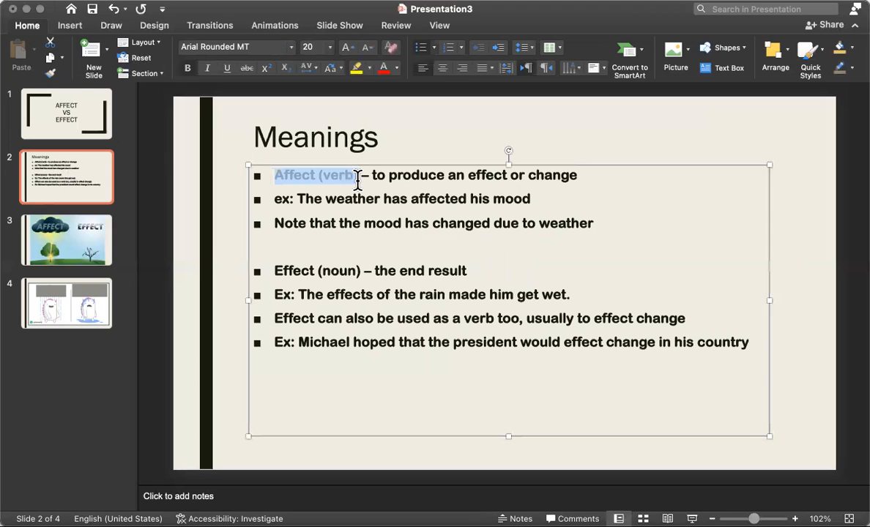
pyautogui.moveTo(370, 176); pyautogui.dragTo(465, 176)
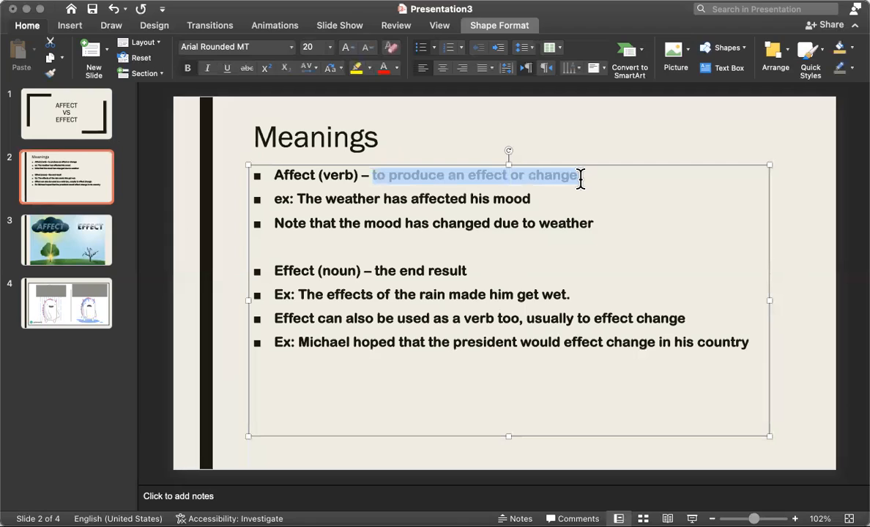
pyautogui.moveTo(583, 188)
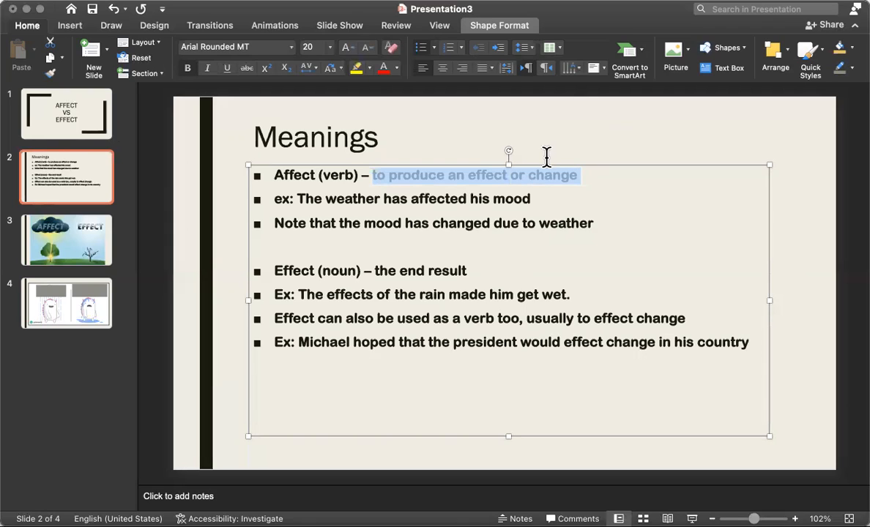
pyautogui.moveTo(549, 131)
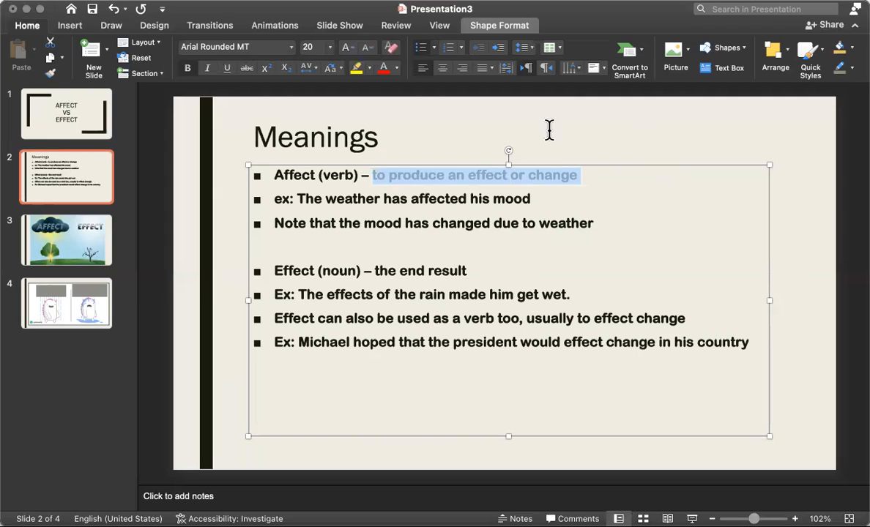
pyautogui.moveTo(348, 41)
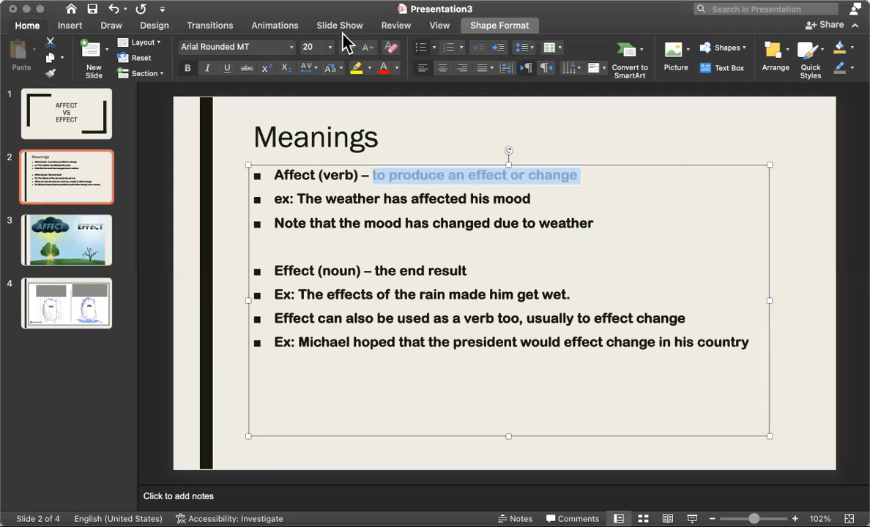
pyautogui.moveTo(457, 61)
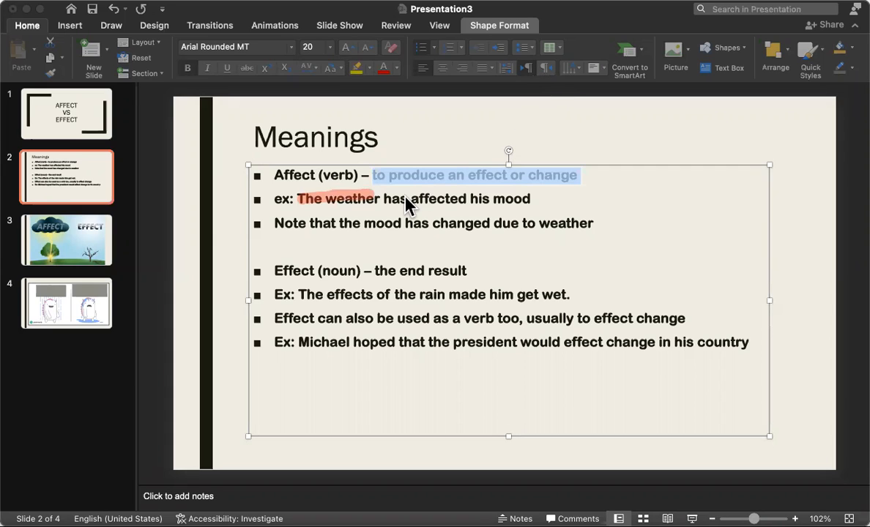
pyautogui.moveTo(410, 199); pyautogui.dragTo(530, 199)
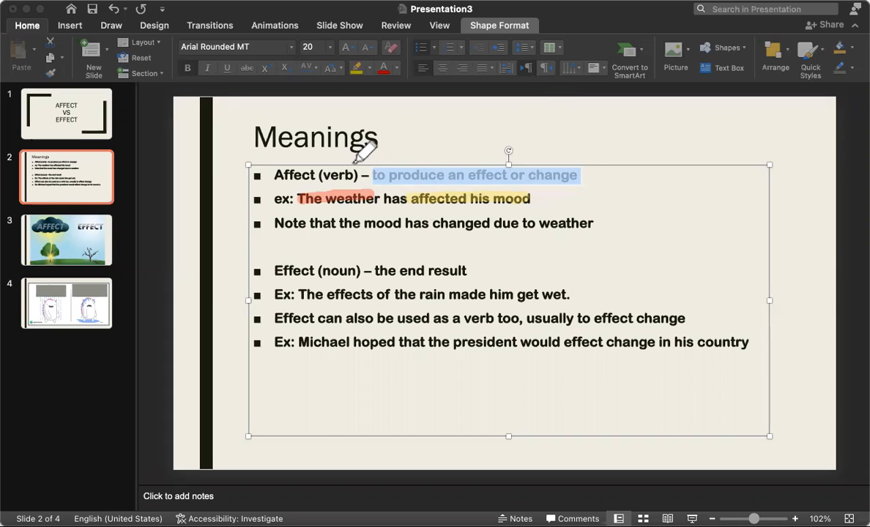
pyautogui.moveTo(424, 208)
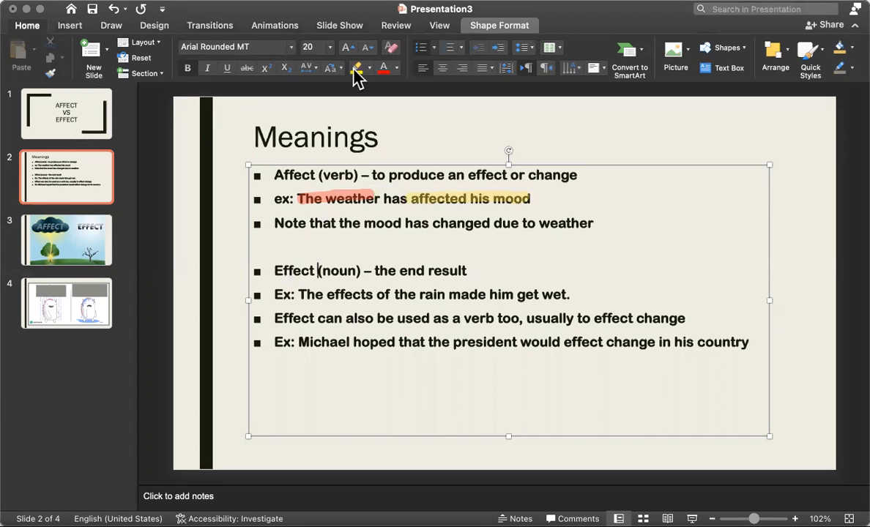
pyautogui.doubleClick(293, 176)
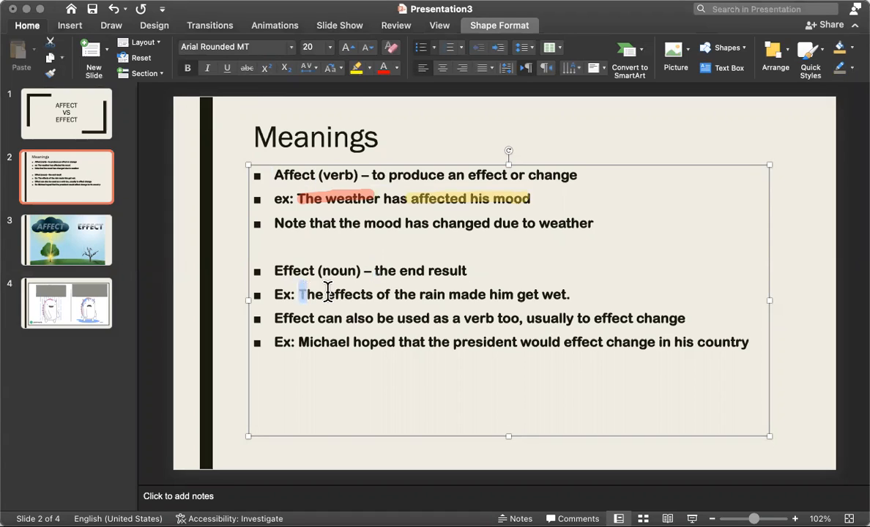
pyautogui.moveTo(300, 294); pyautogui.dragTo(445, 295)
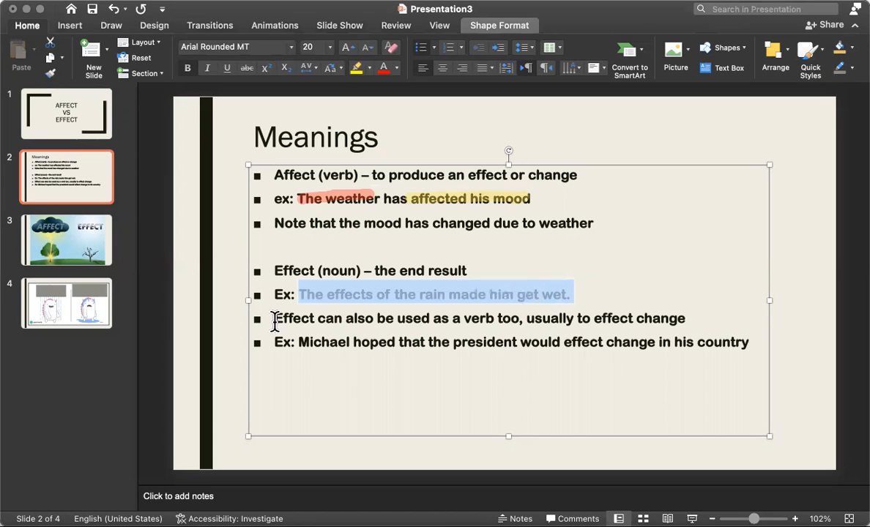
pyautogui.click(278, 317)
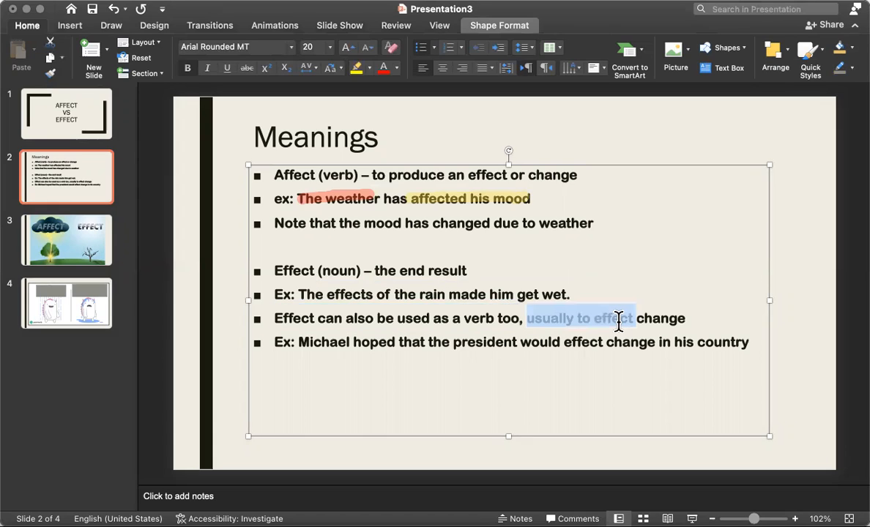
pyautogui.click(710, 318)
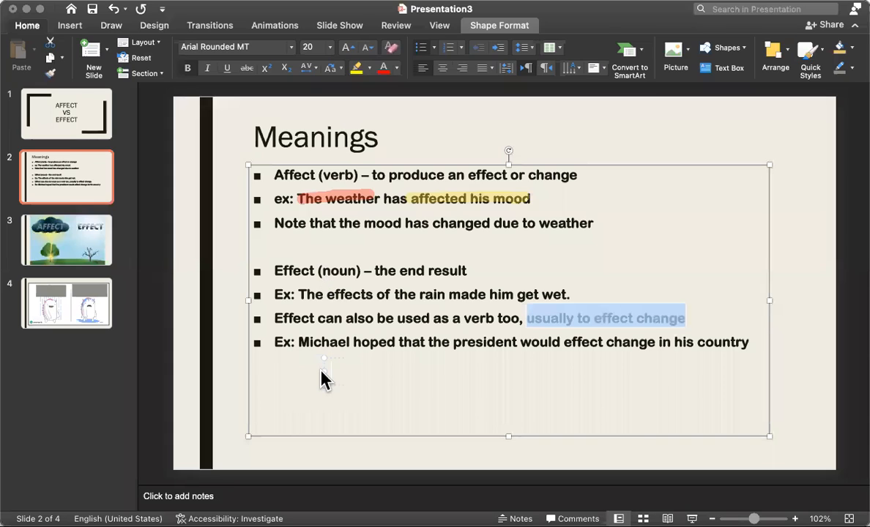
# Write the note "This is change that hasn't been changed or affected" in the text box
pyautogui.write('This is chang')
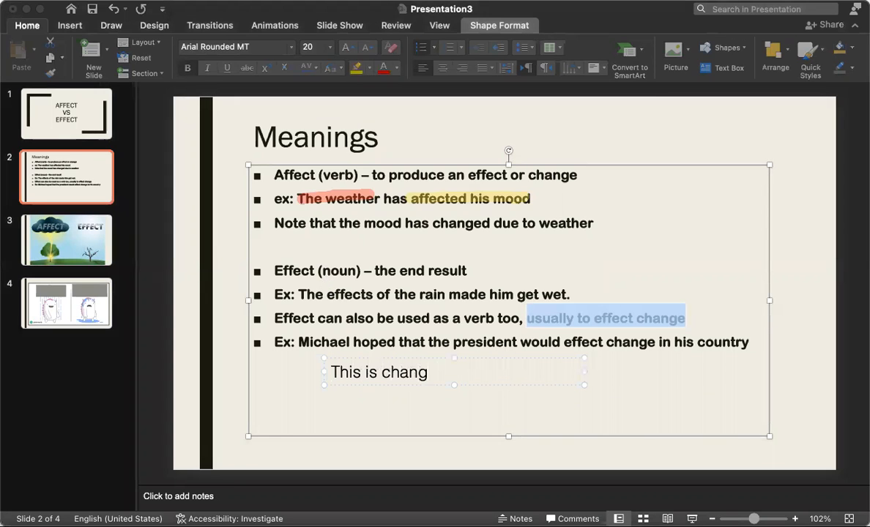
pyautogui.write('e')
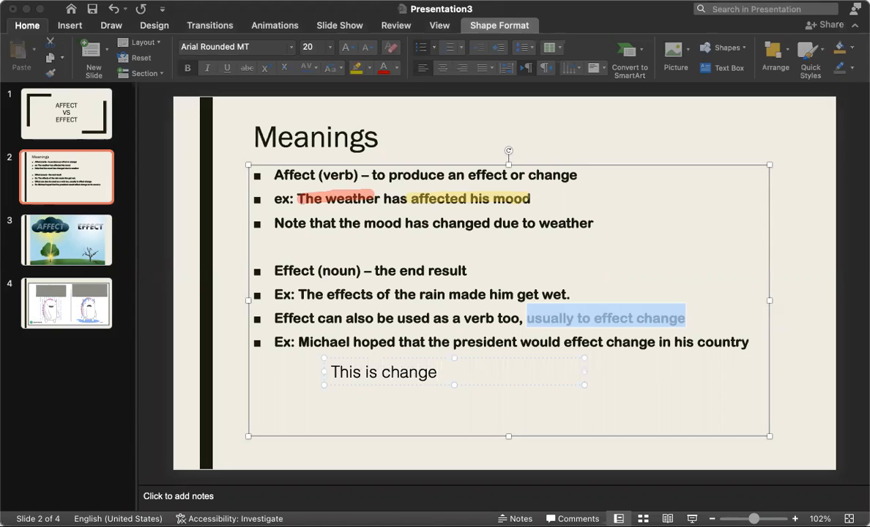
pyautogui.write("that hasn't b")
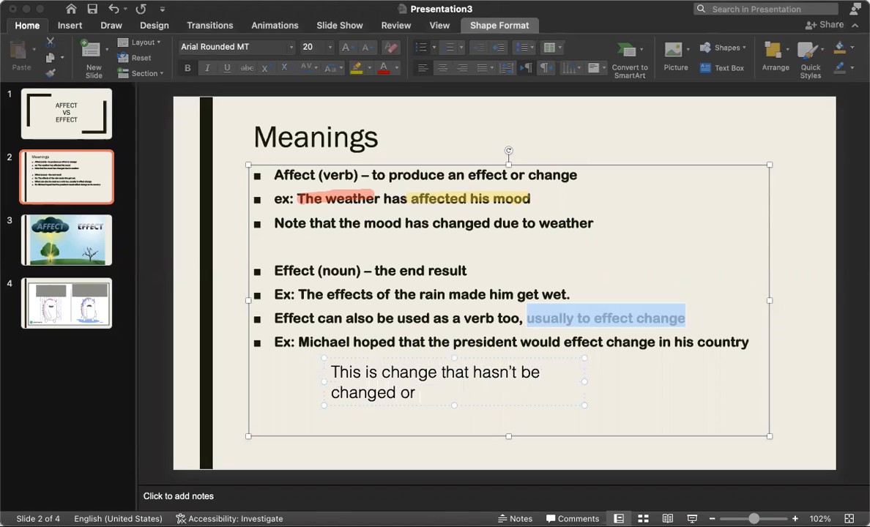
pyautogui.write('eff')
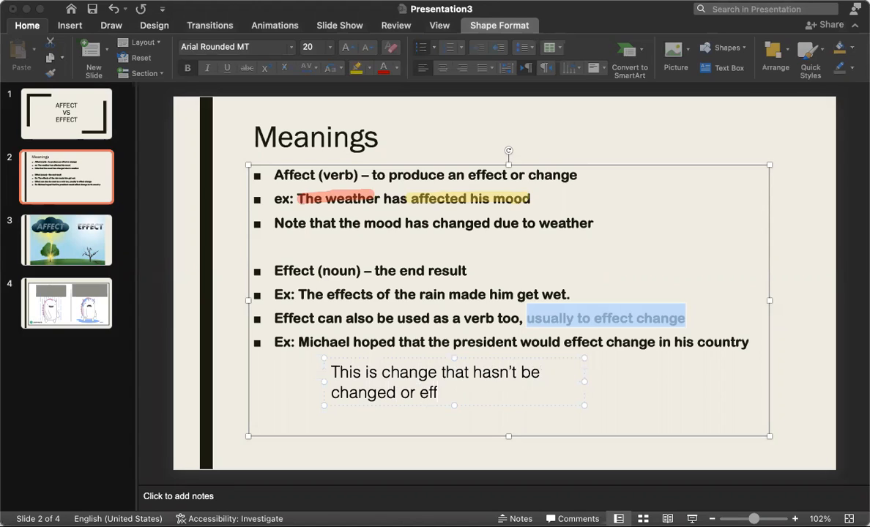
pyautogui.write('affec')
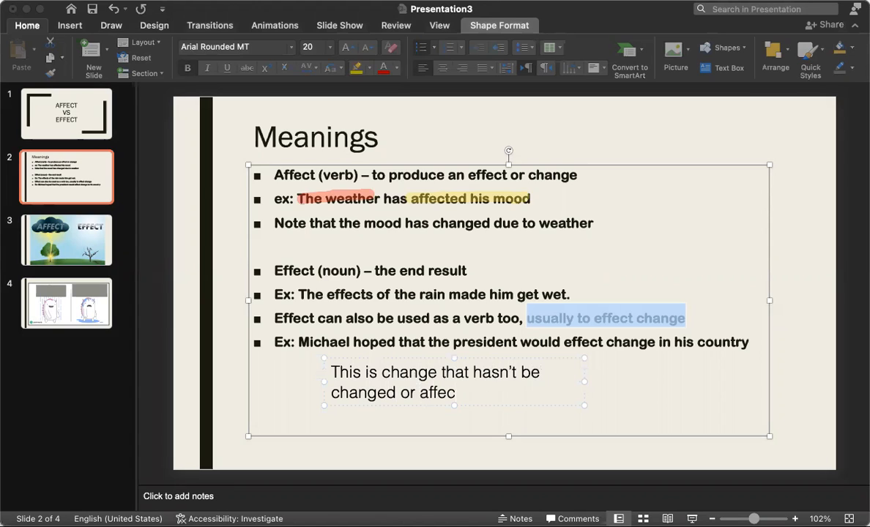
pyautogui.write('ted')
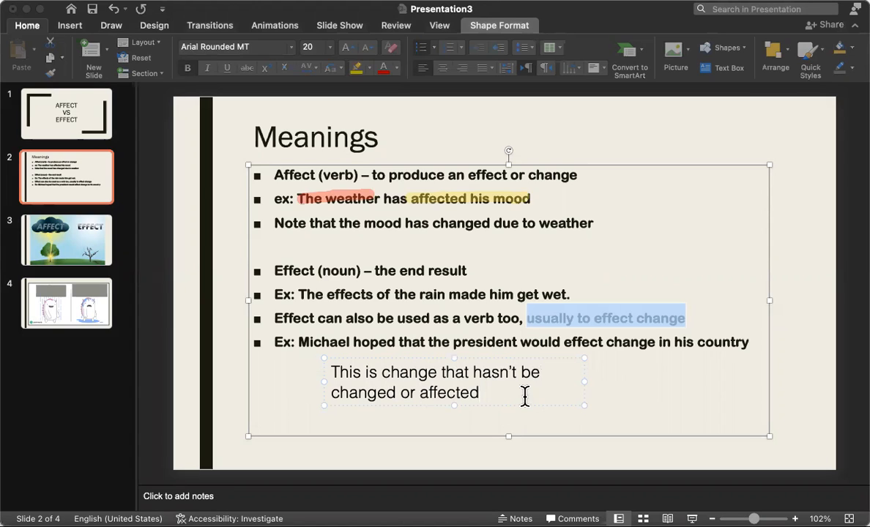
pyautogui.moveTo(551, 383)
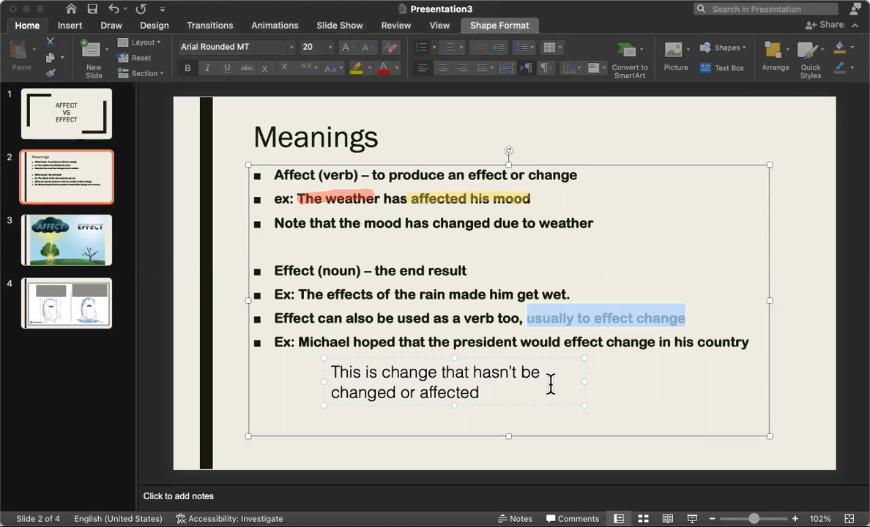
pyautogui.moveTo(656, 46)
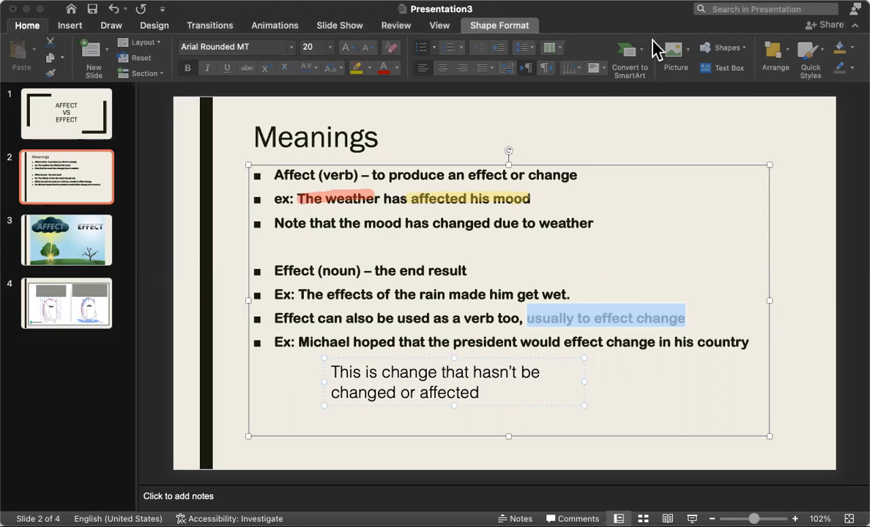
pyautogui.moveTo(222, 245)
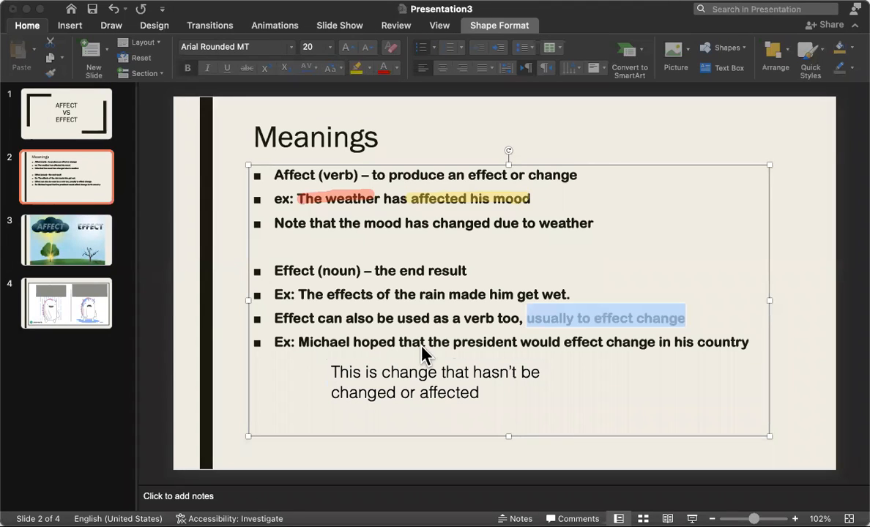
pyautogui.moveTo(622, 359)
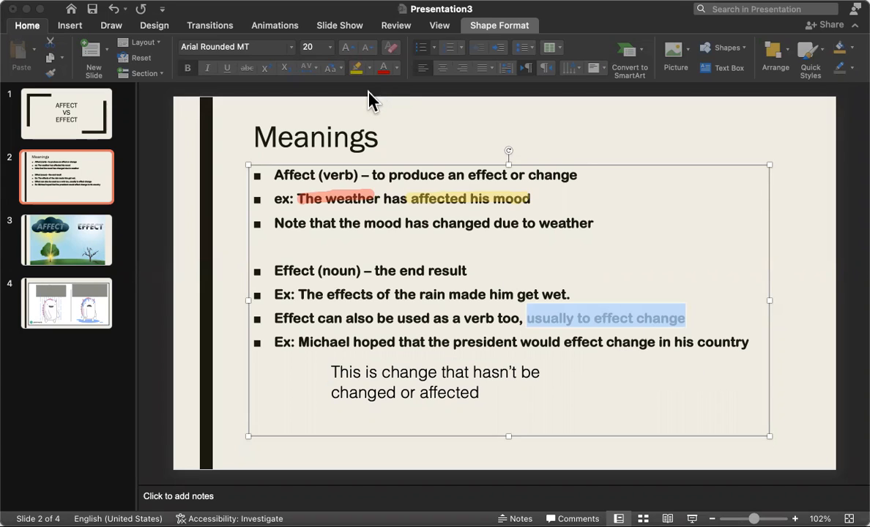
pyautogui.moveTo(513, 83)
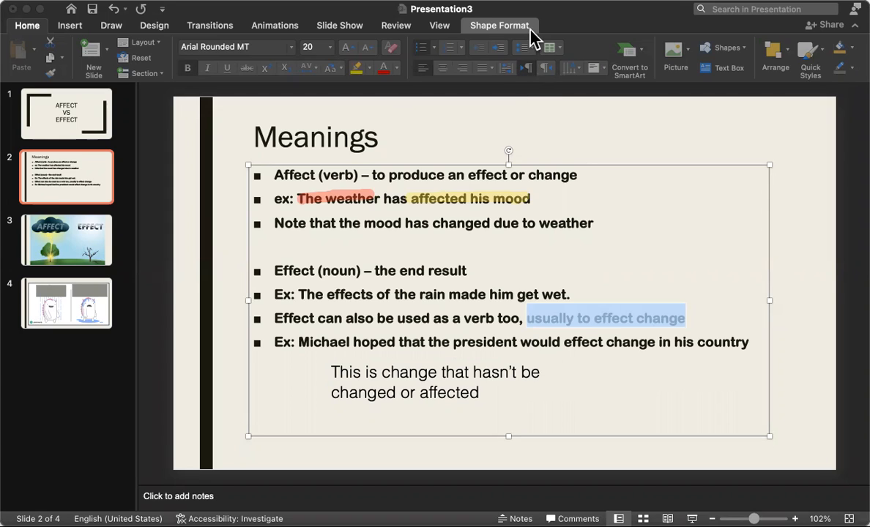
pyautogui.moveTo(524, 350)
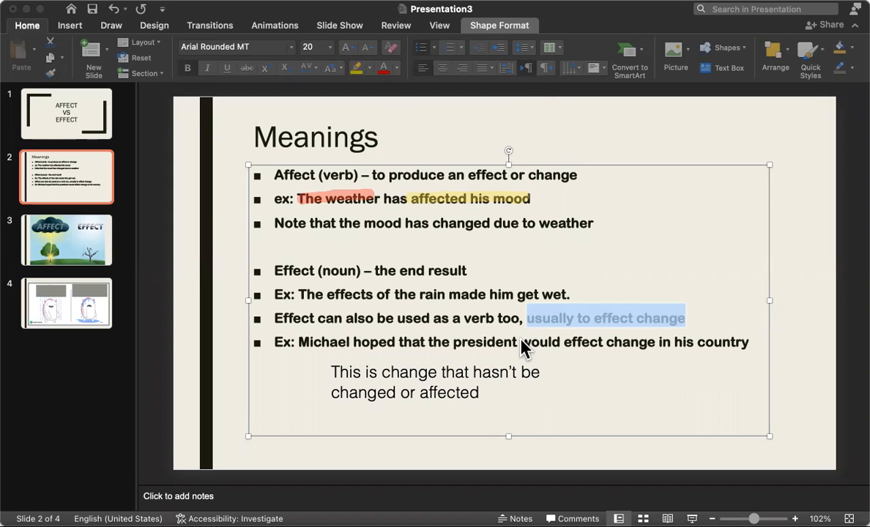
pyautogui.moveTo(571, 351)
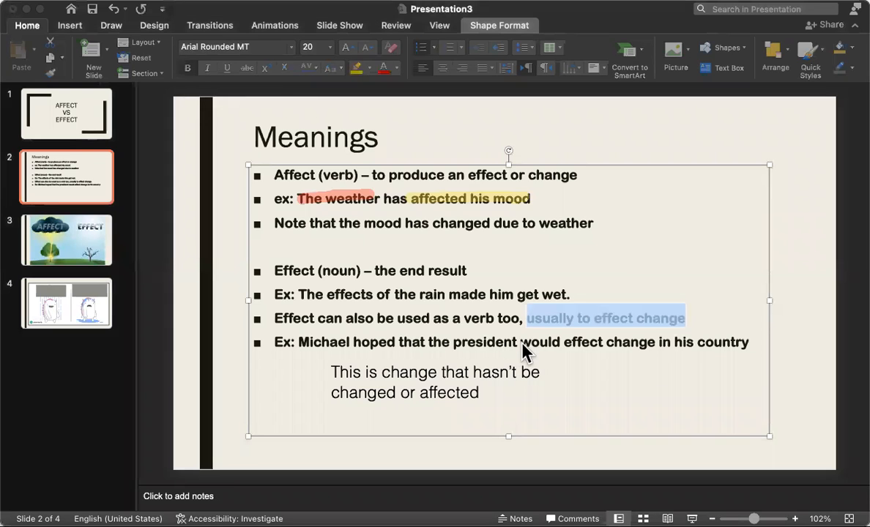
# Highlight the phrase "would effect change in his country" in the Michael example
pyautogui.moveTo(521, 343); pyautogui.dragTo(748, 342)
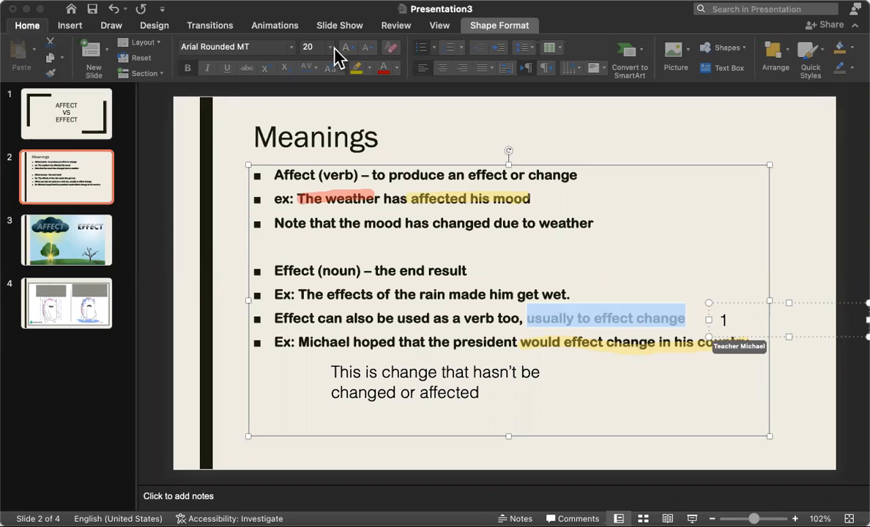
pyautogui.moveTo(316, 46)
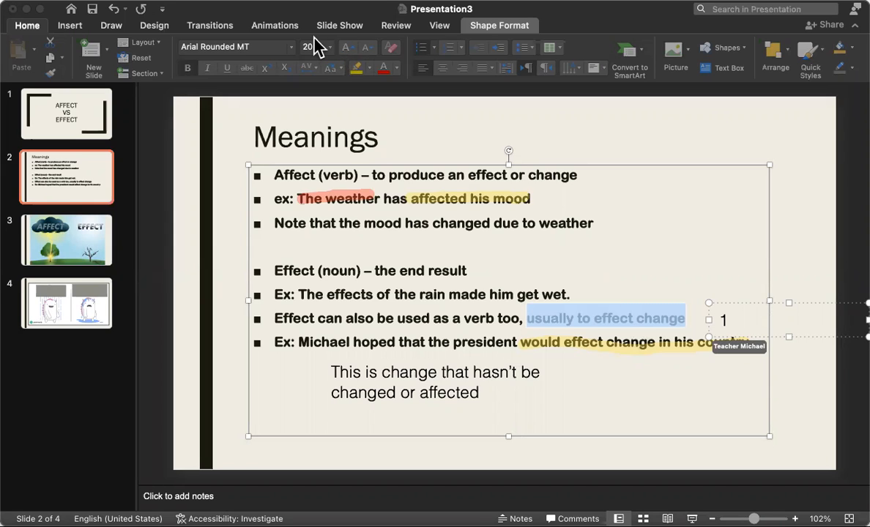
pyautogui.moveTo(307, 91)
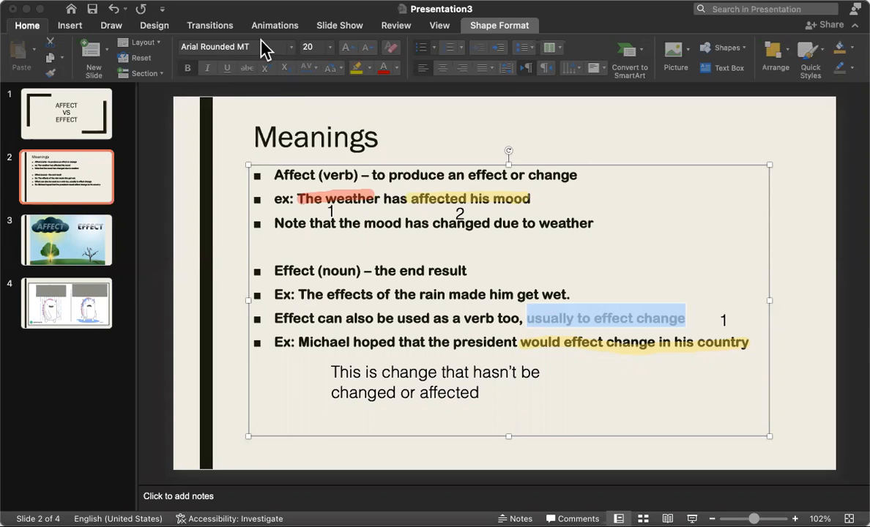
pyautogui.moveTo(342, 303)
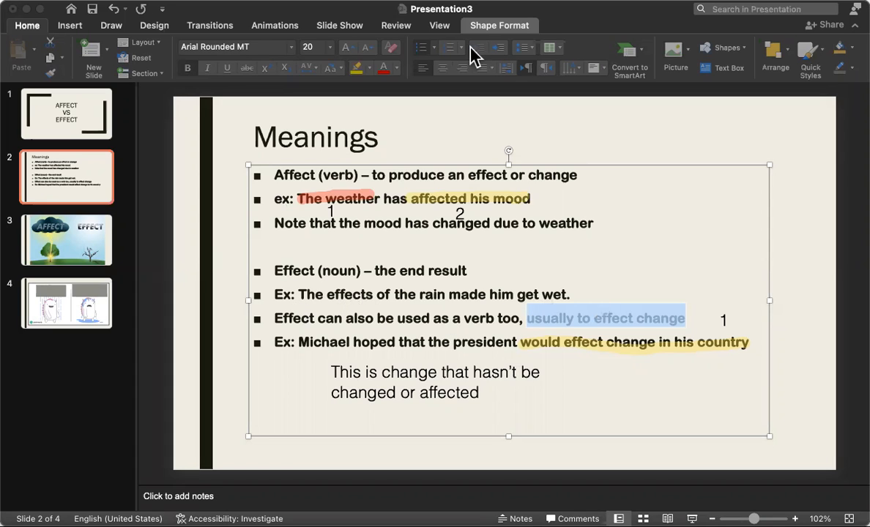
pyautogui.moveTo(309, 103)
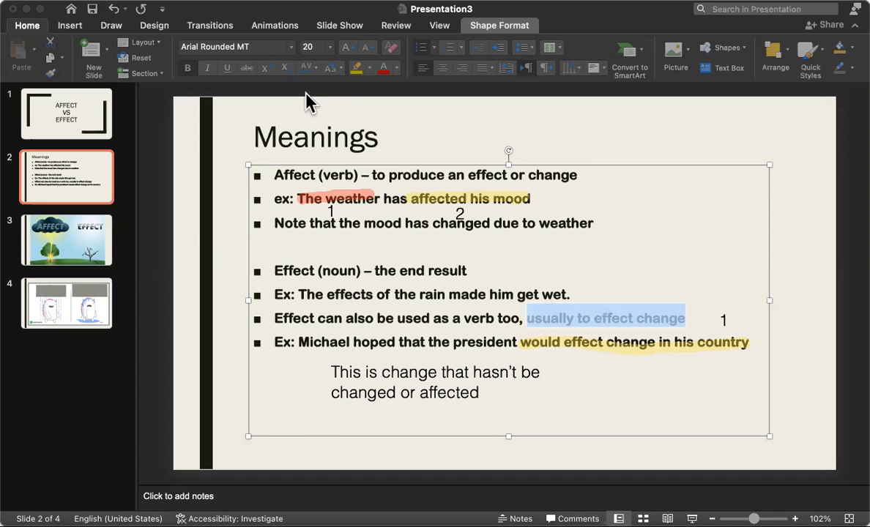
pyautogui.moveTo(352, 278)
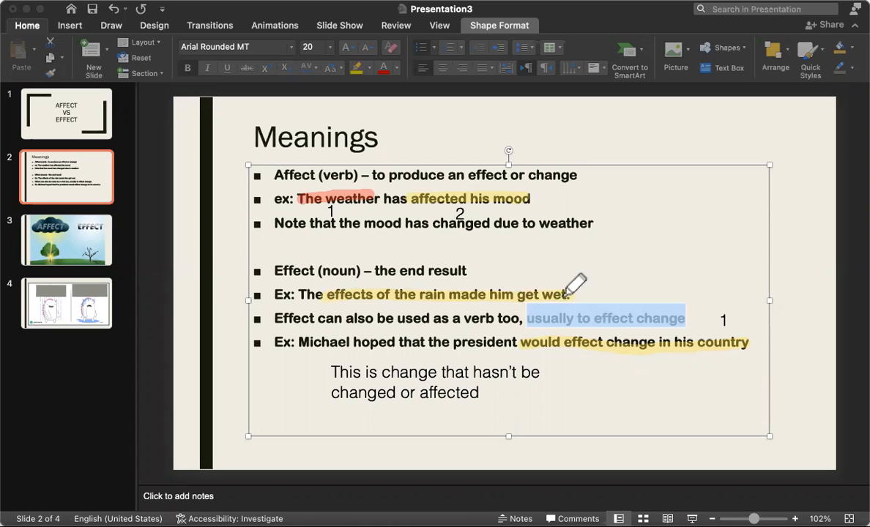
pyautogui.moveTo(640, 99)
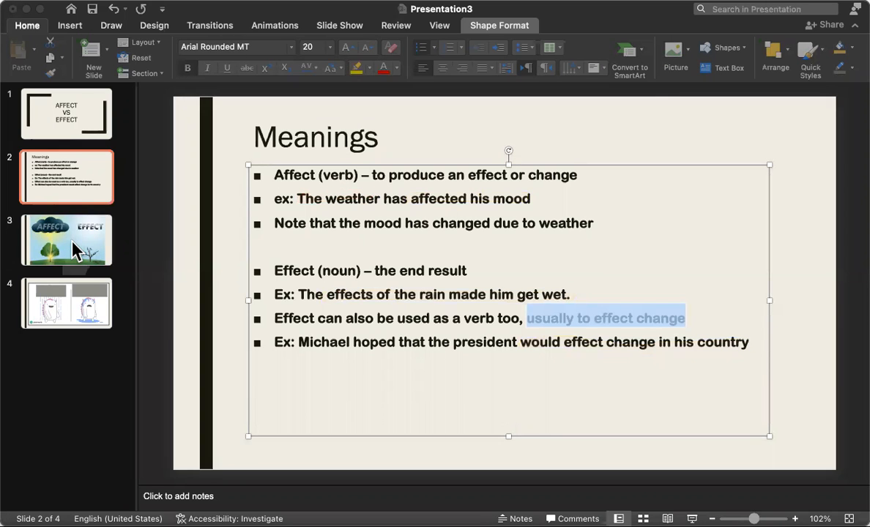
# On the weather picture slide, caption AFFECT "To change" and EFFECT "The result or end result", positioning the result caption
pyautogui.click(66, 240)
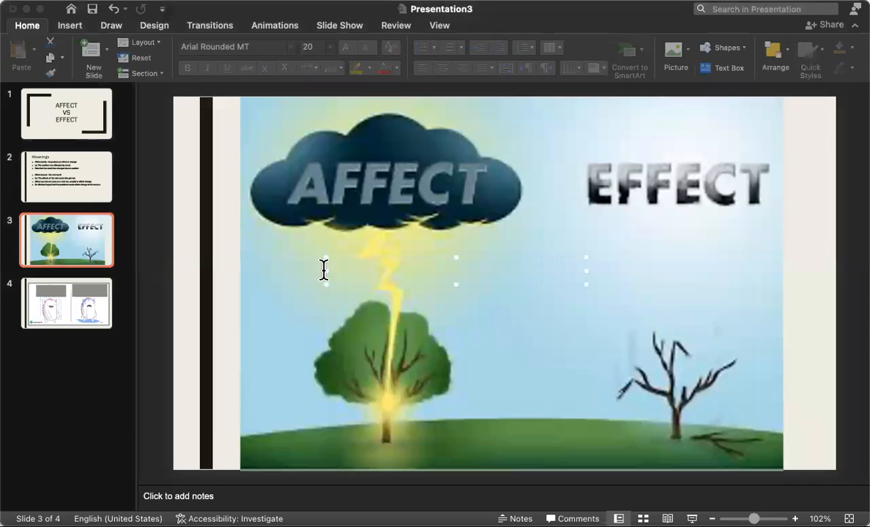
pyautogui.write('To change')
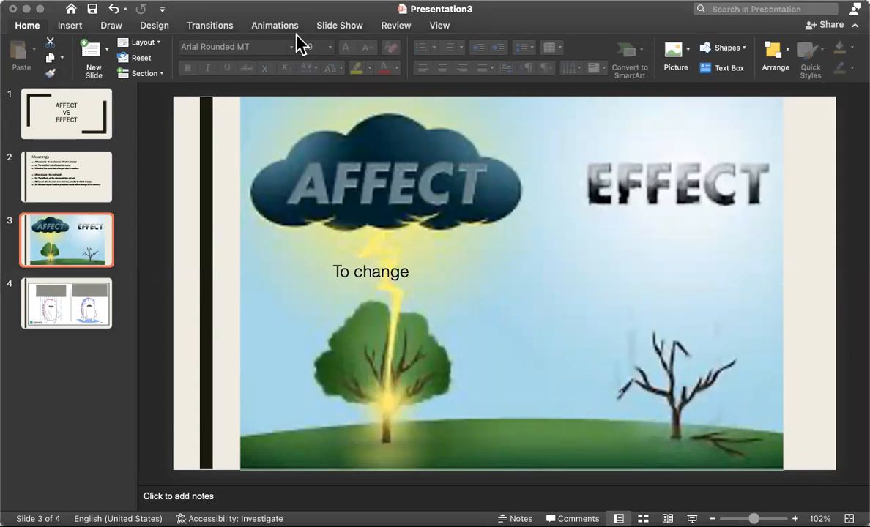
pyautogui.write('The')
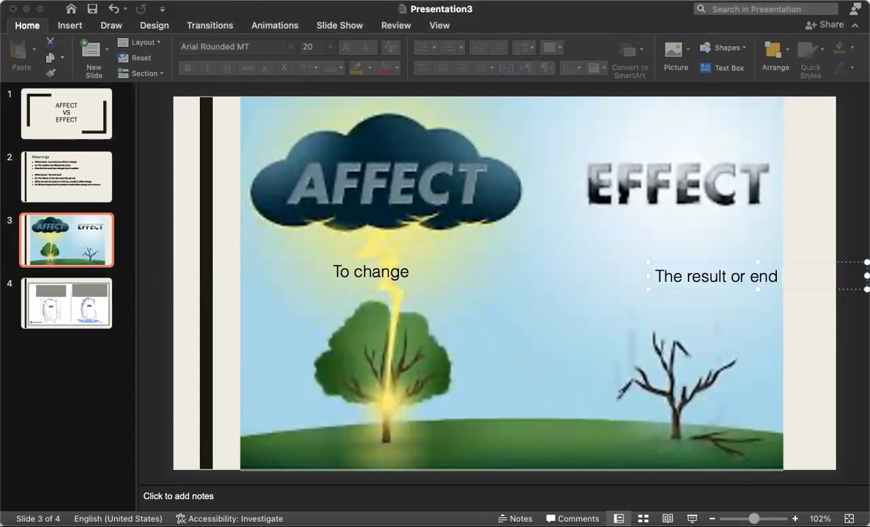
pyautogui.write('result')
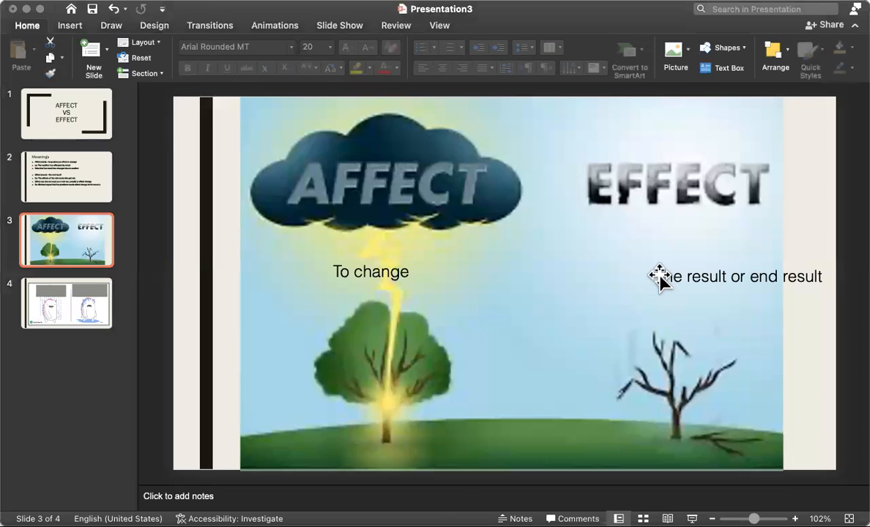
pyautogui.moveTo(696, 308)
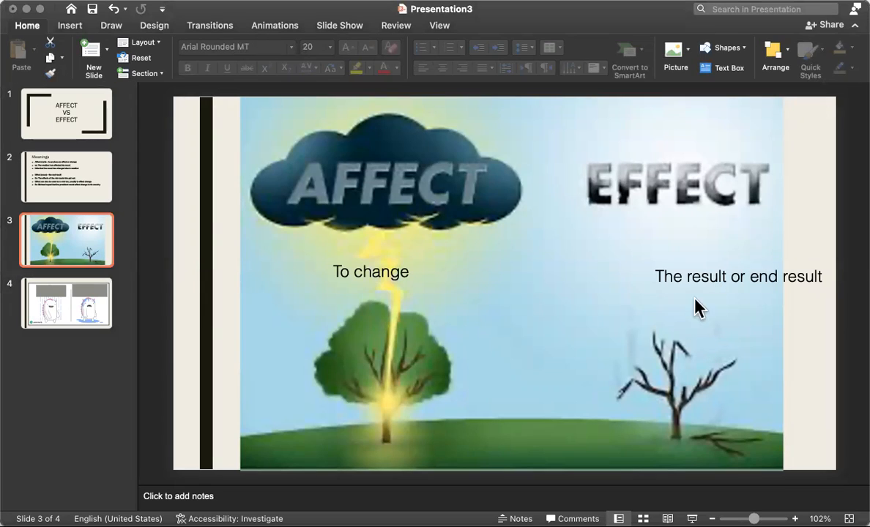
pyautogui.click(738, 276)
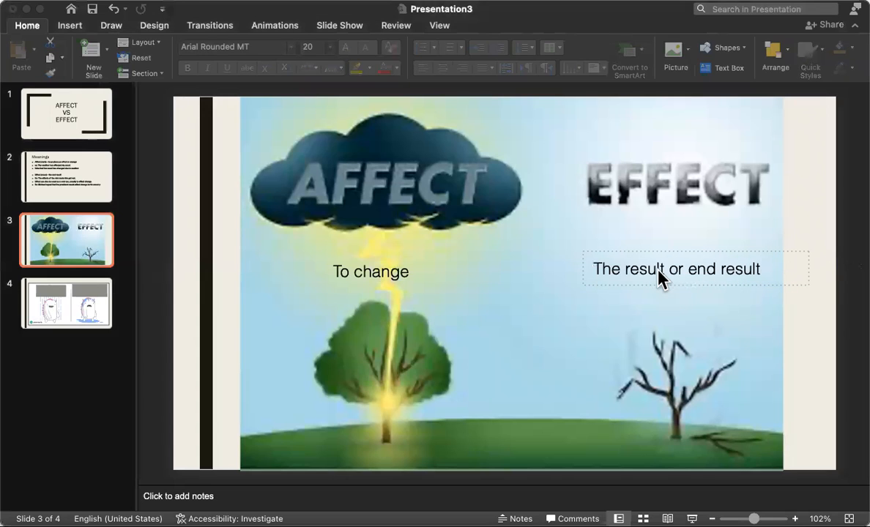
pyautogui.click(675, 269)
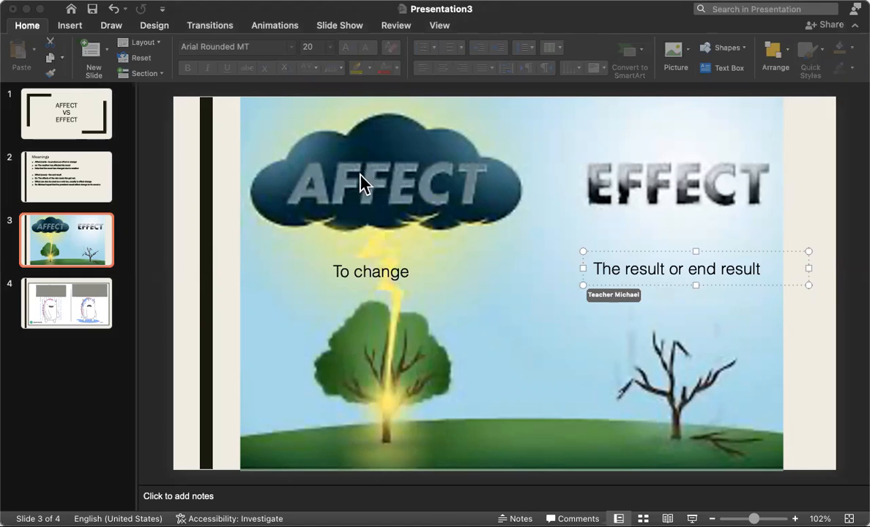
pyautogui.moveTo(364, 243)
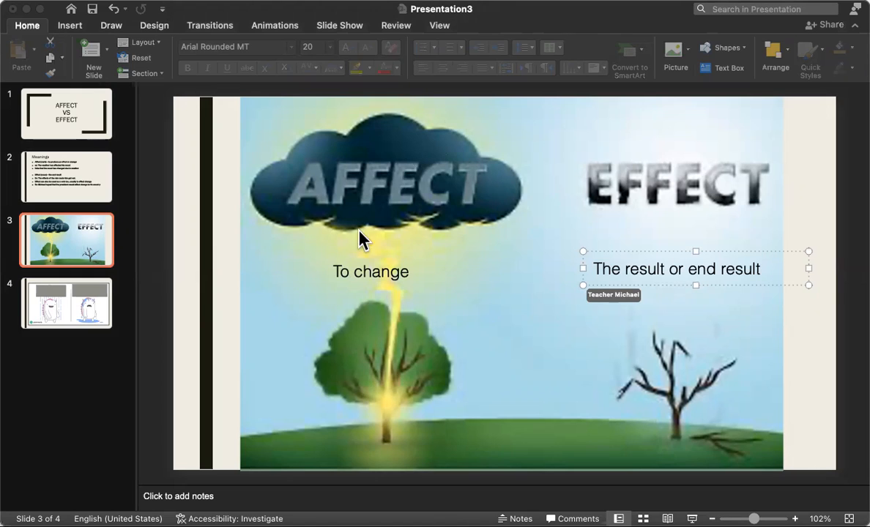
pyautogui.moveTo(345, 41)
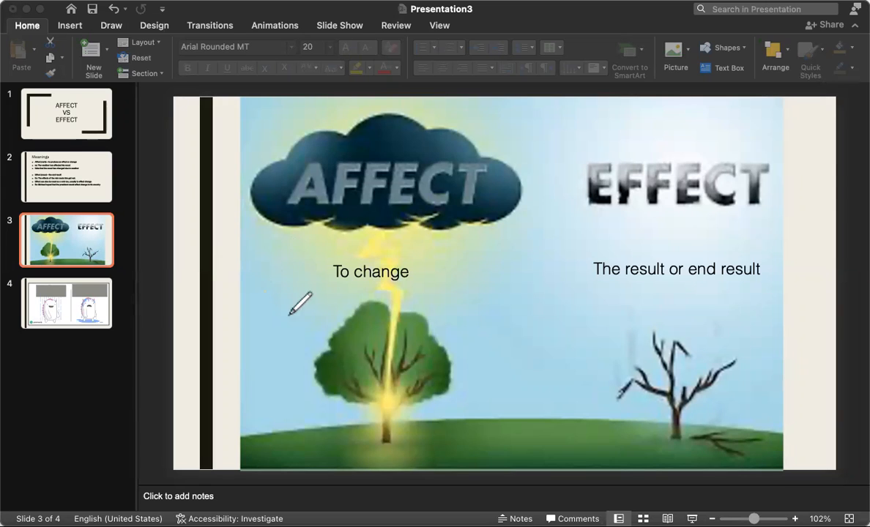
# Ink a yellow arrow at the struck tree and underline the word EFFECT, then leave drawing
pyautogui.moveTo(290, 303); pyautogui.dragTo(337, 373)
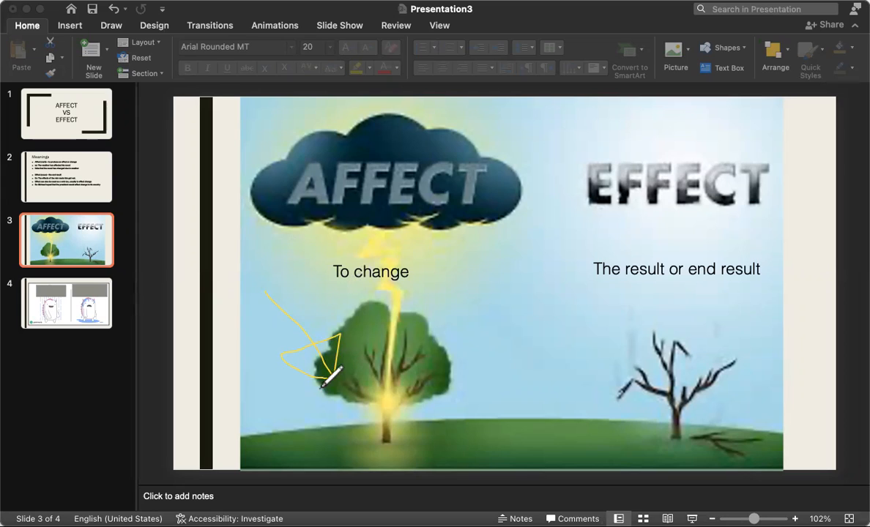
pyautogui.moveTo(613, 363)
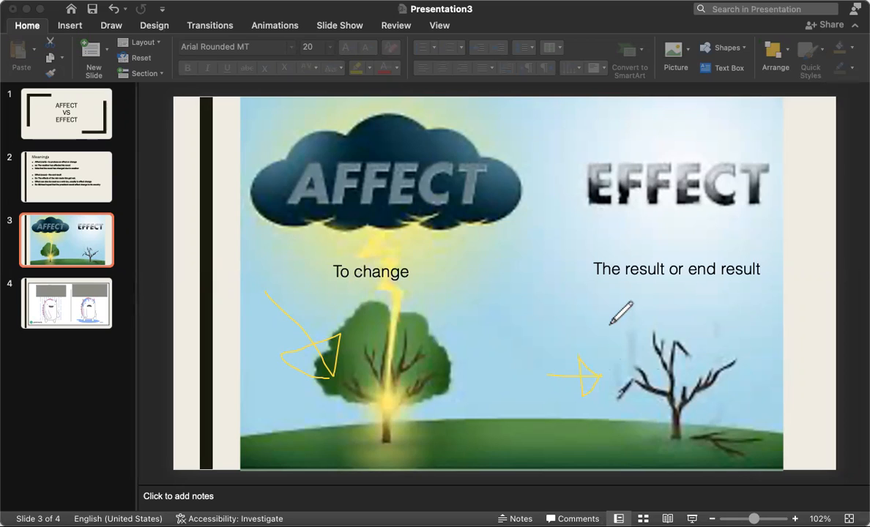
pyautogui.moveTo(612, 212)
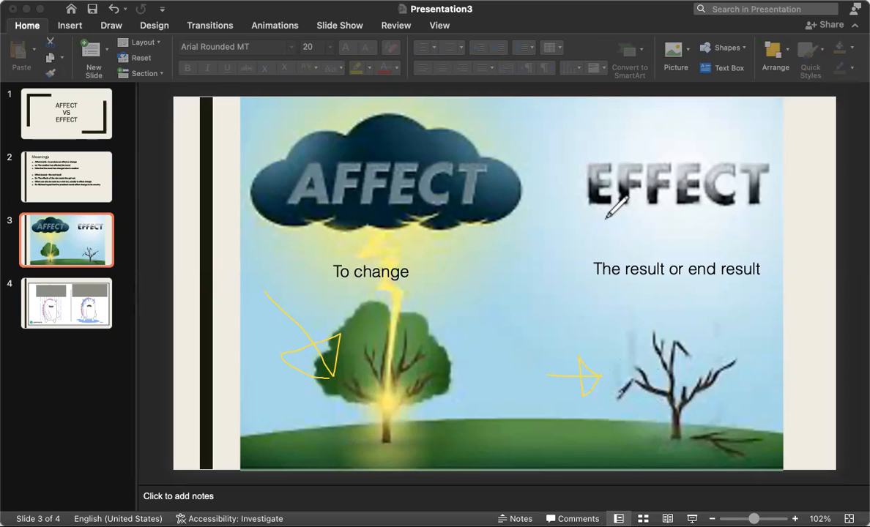
pyautogui.moveTo(586, 218); pyautogui.dragTo(759, 217)
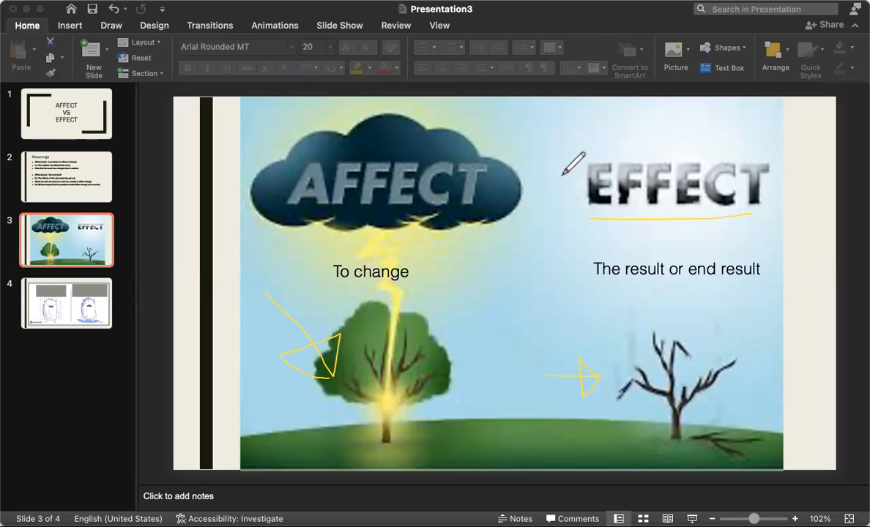
pyautogui.moveTo(720, 340)
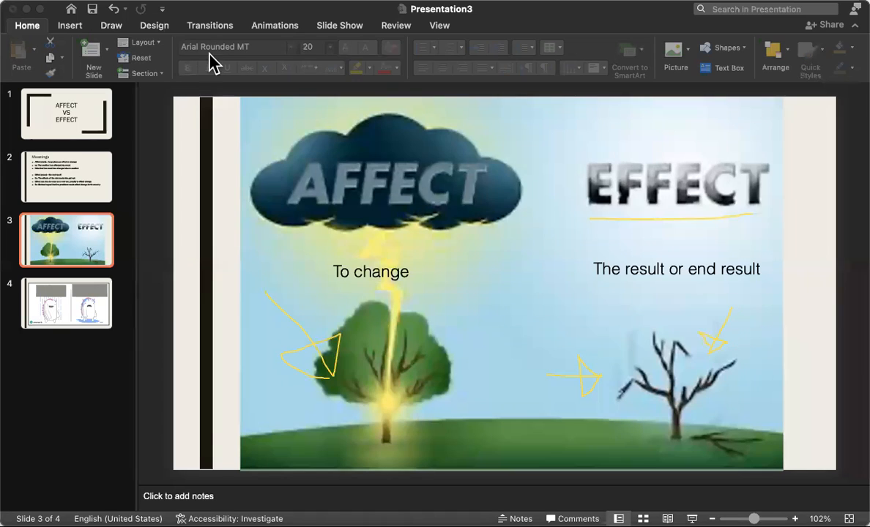
pyautogui.click(67, 303)
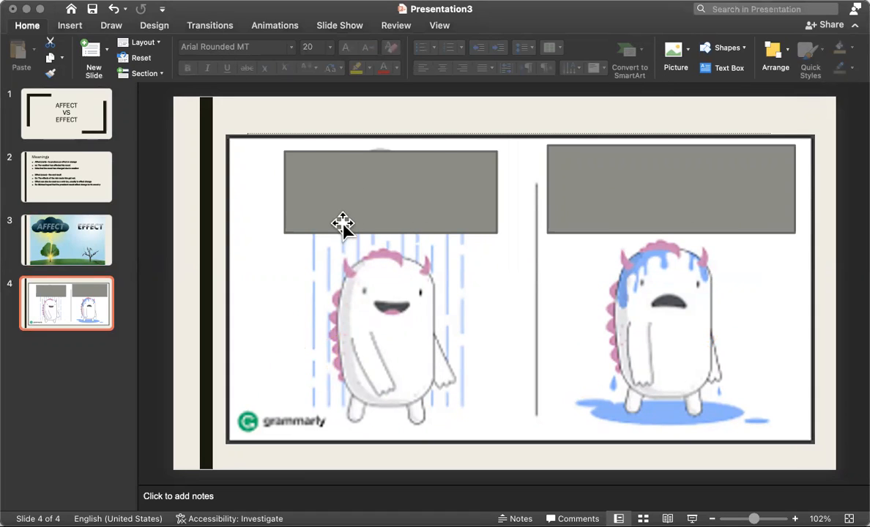
pyautogui.moveTo(313, 194)
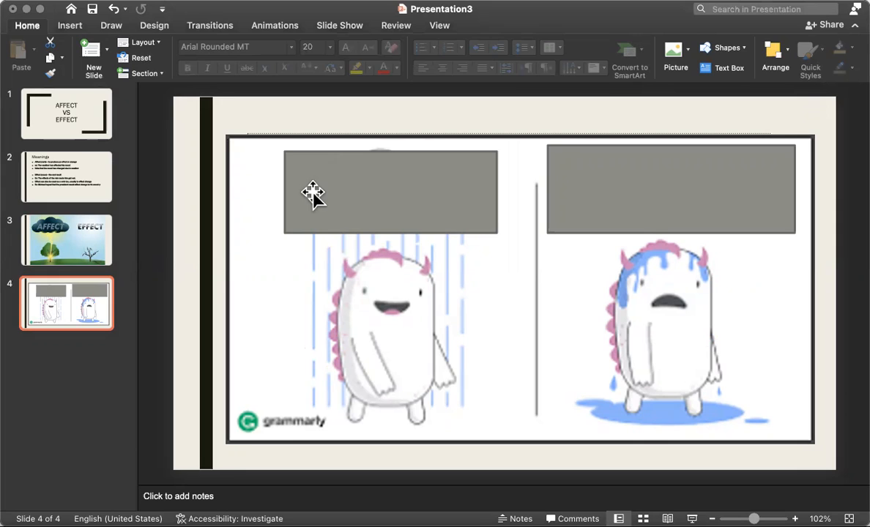
pyautogui.moveTo(427, 190)
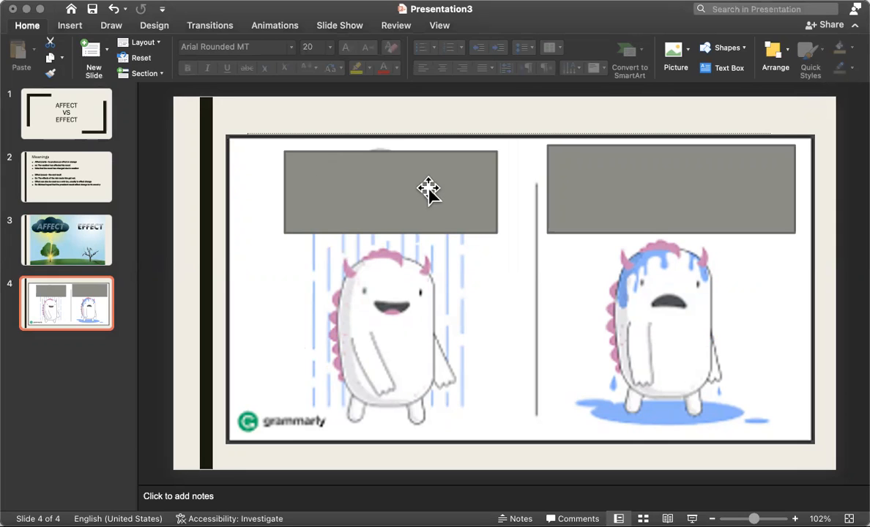
pyautogui.moveTo(382, 315)
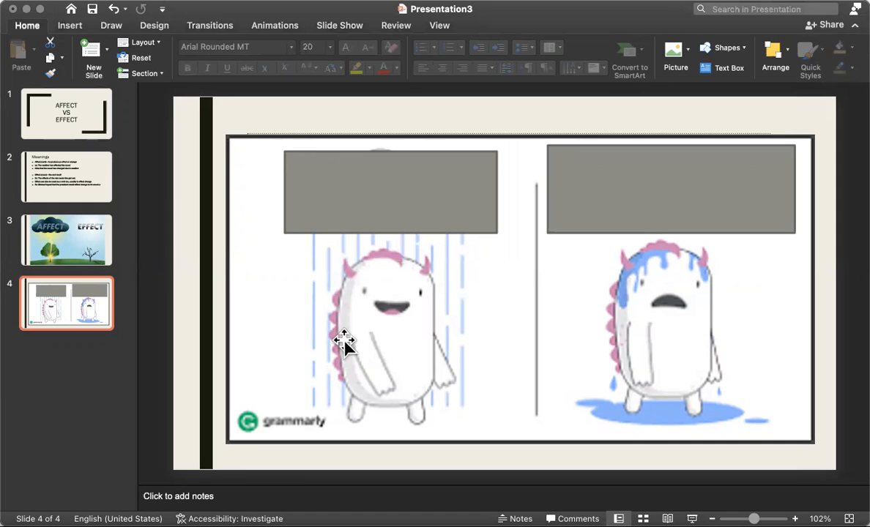
pyautogui.moveTo(378, 44)
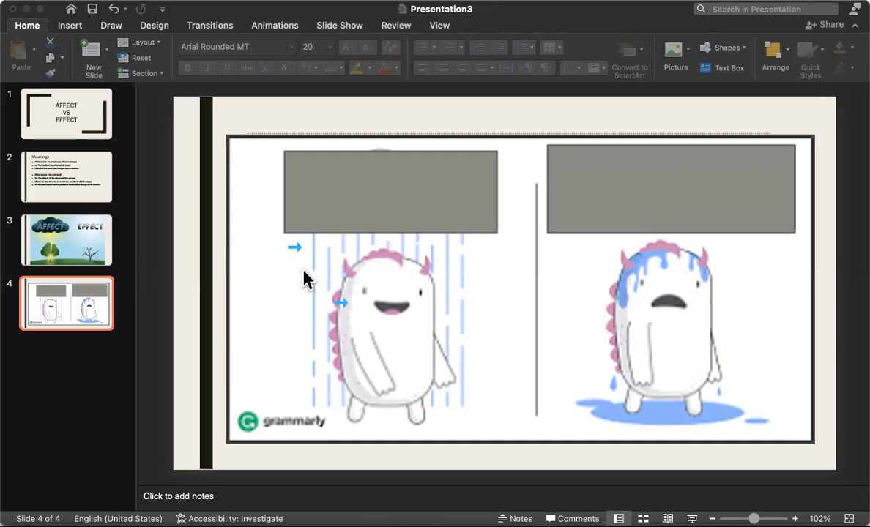
pyautogui.moveTo(427, 320)
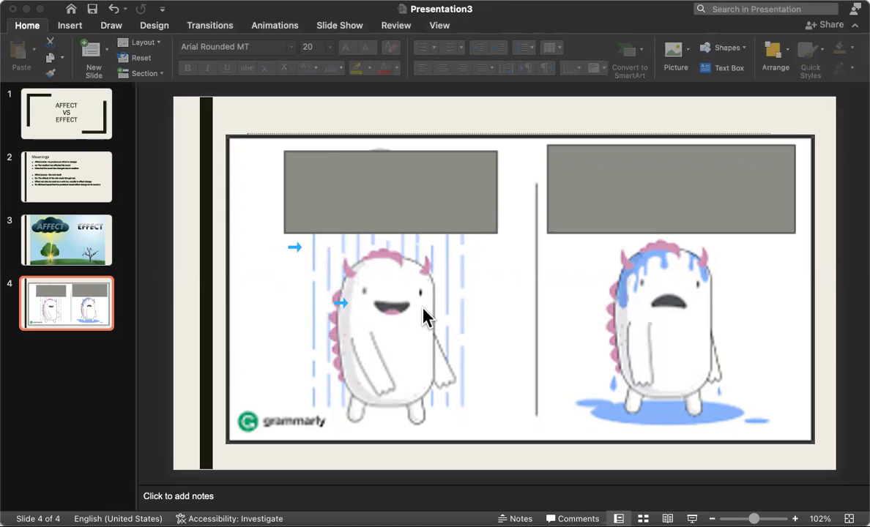
pyautogui.moveTo(302, 252)
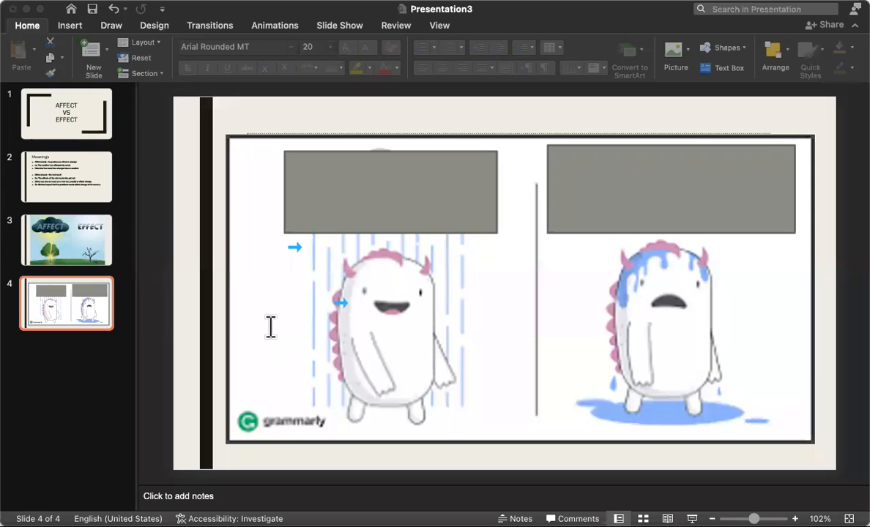
# Write the caption "Happy Rain" beside the smiling monster
pyautogui.write('Happy')
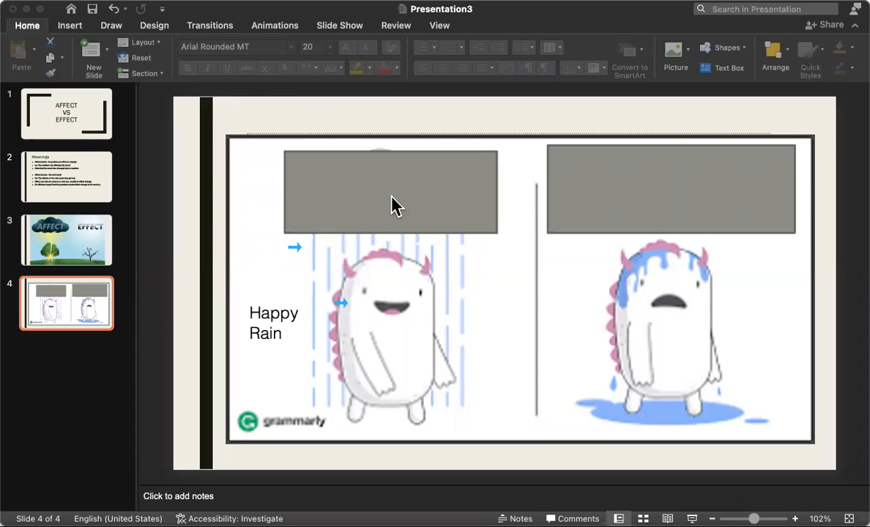
pyautogui.moveTo(317, 42)
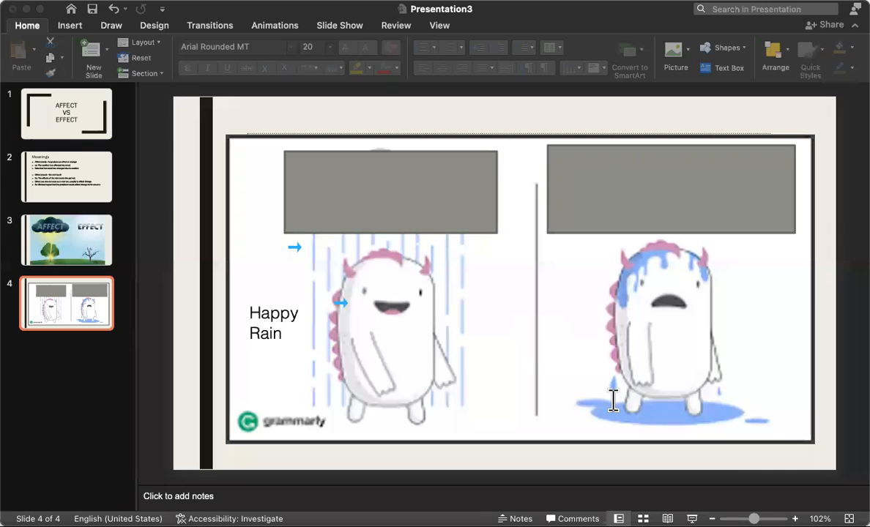
# Write "He's wet his mood has changed" and place the caption at the bottom of the right picture
pyautogui.write('HE')
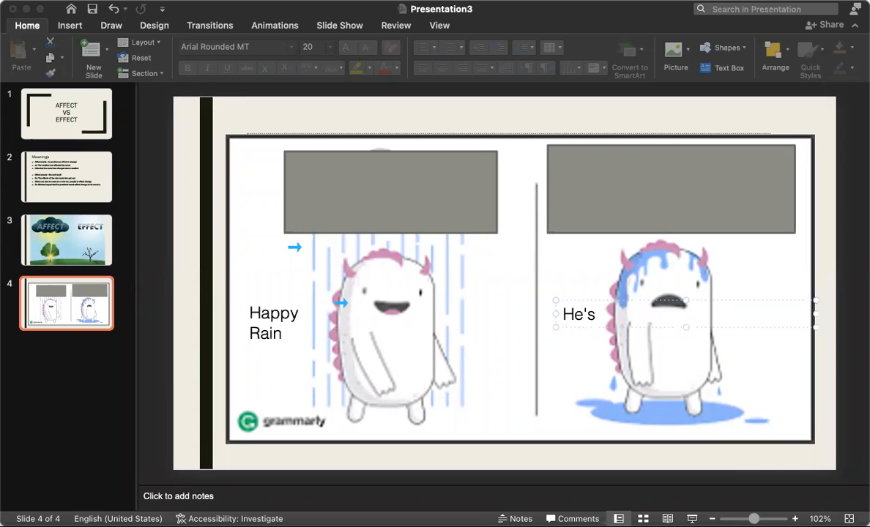
pyautogui.write('wet h')
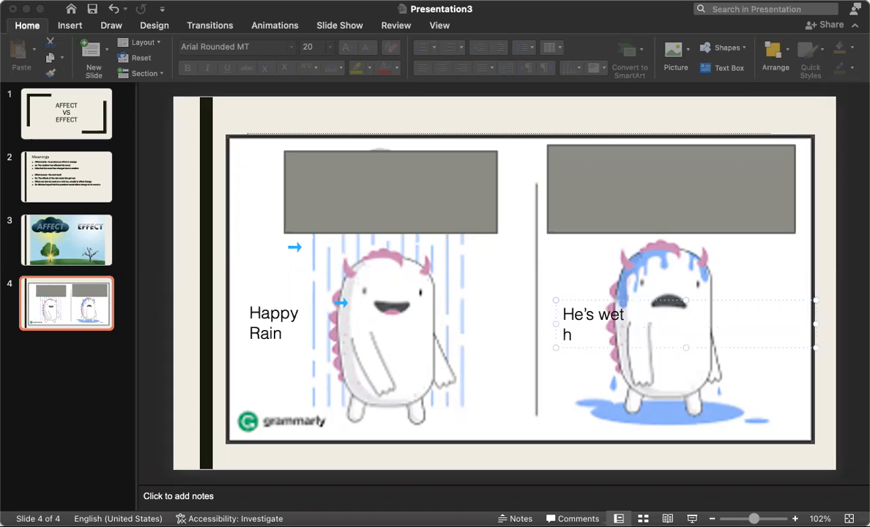
pyautogui.write('is mood has')
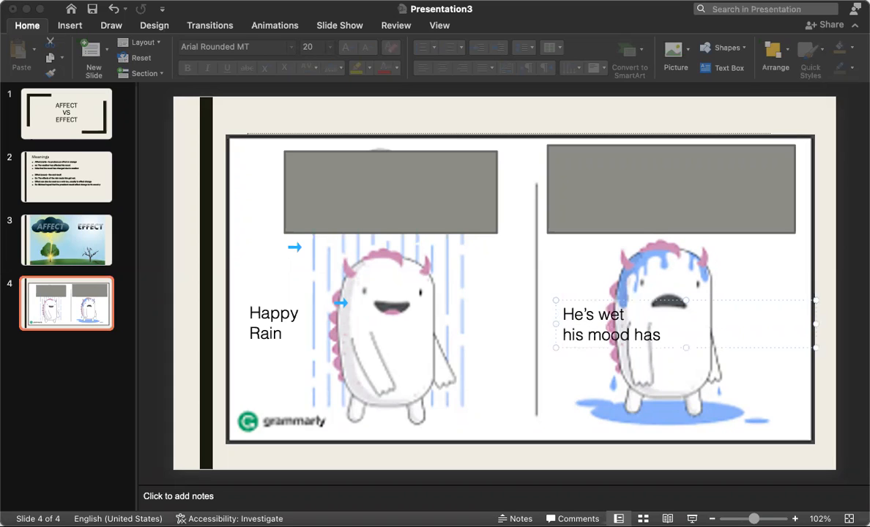
pyautogui.write('changed')
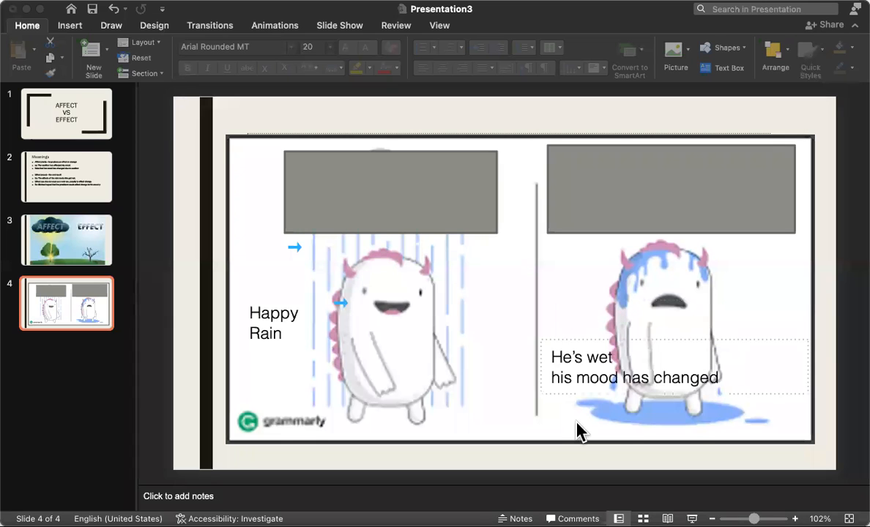
pyautogui.moveTo(634, 366); pyautogui.dragTo(624, 417)
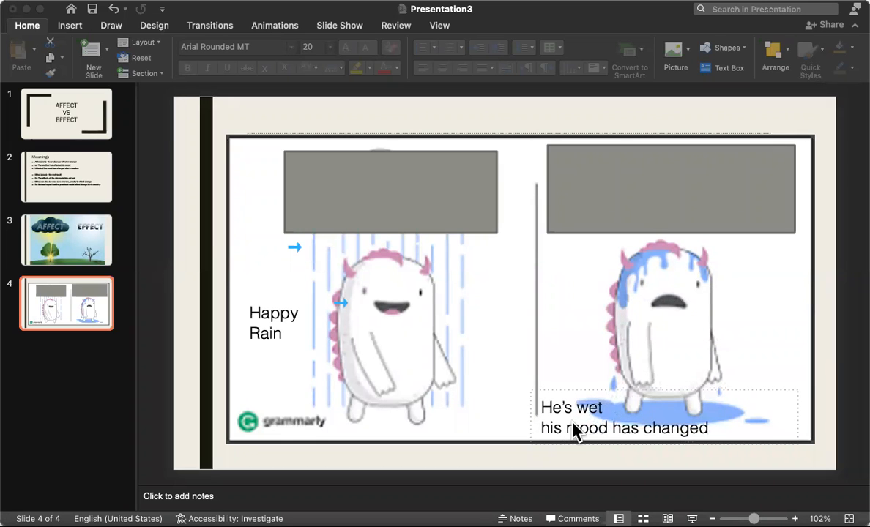
pyautogui.click(624, 419)
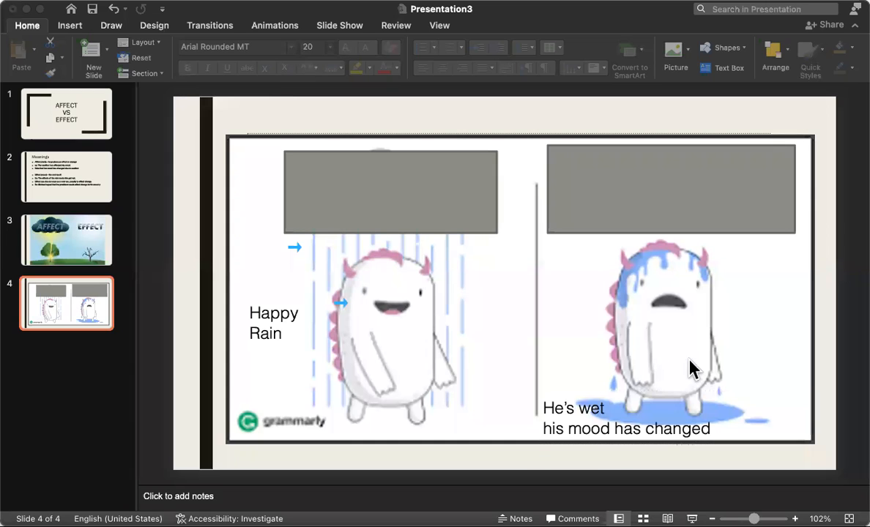
pyautogui.moveTo(662, 372)
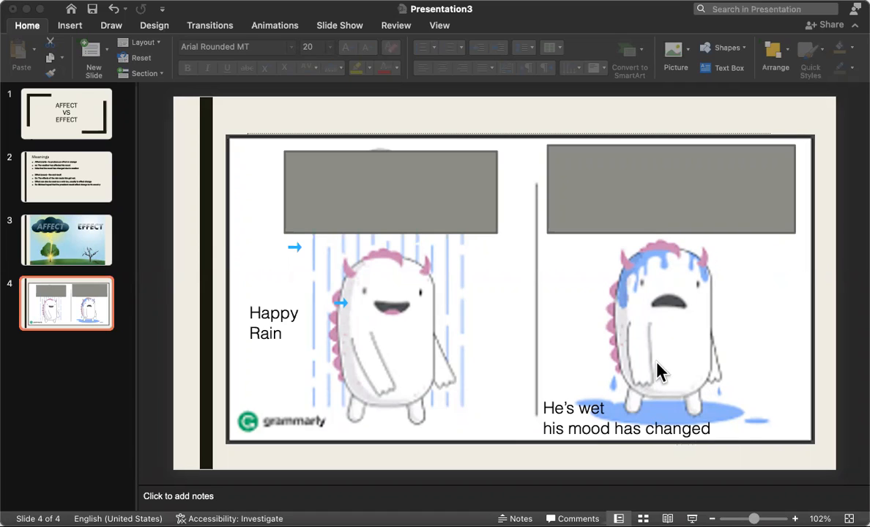
pyautogui.moveTo(787, 328)
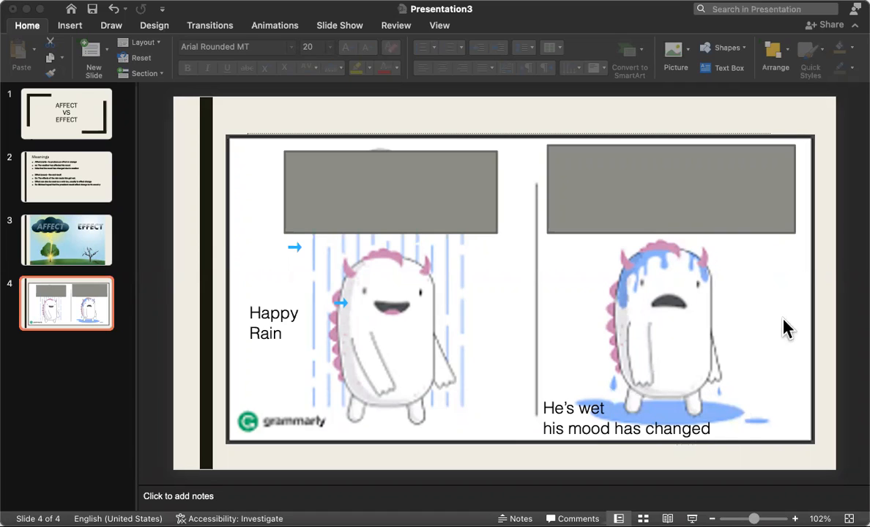
pyautogui.moveTo(715, 329)
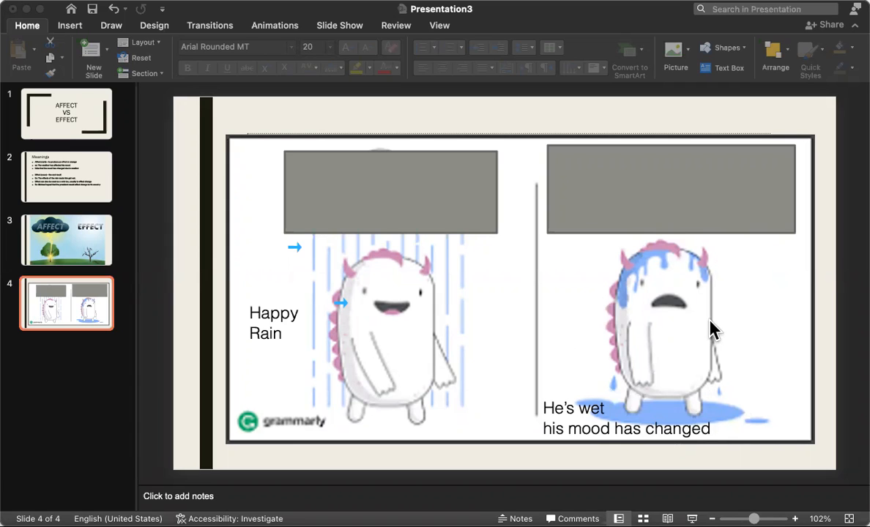
pyautogui.moveTo(715, 284)
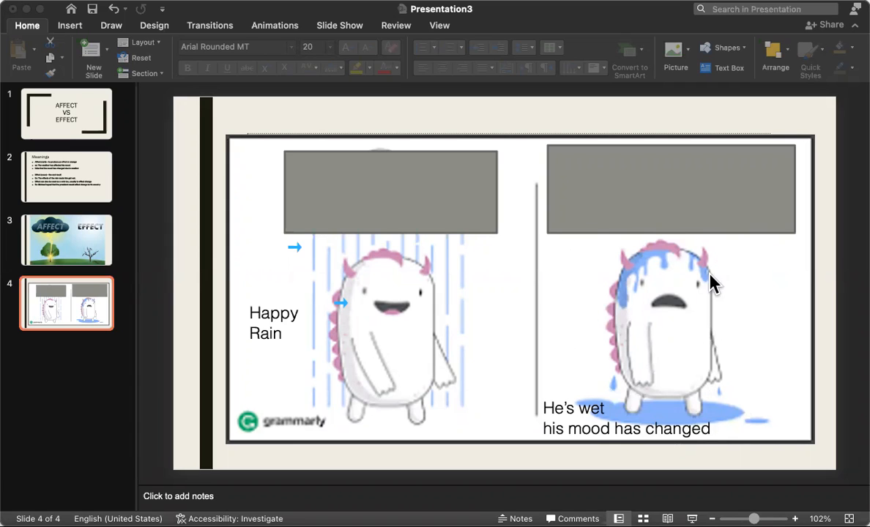
pyautogui.moveTo(673, 351)
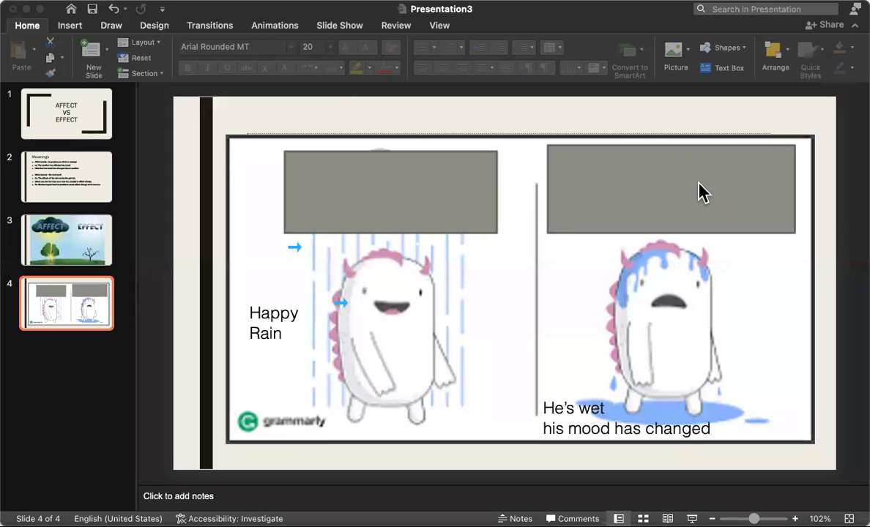
pyautogui.moveTo(680, 197)
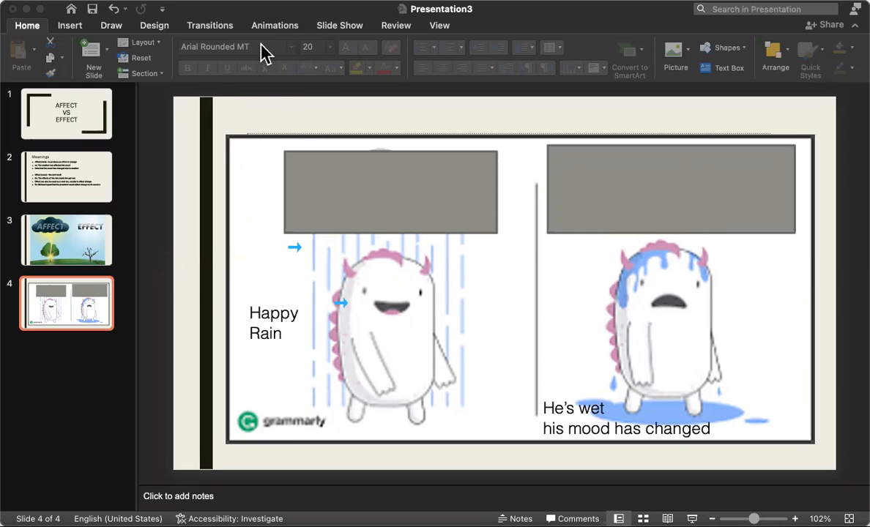
pyautogui.moveTo(667, 196)
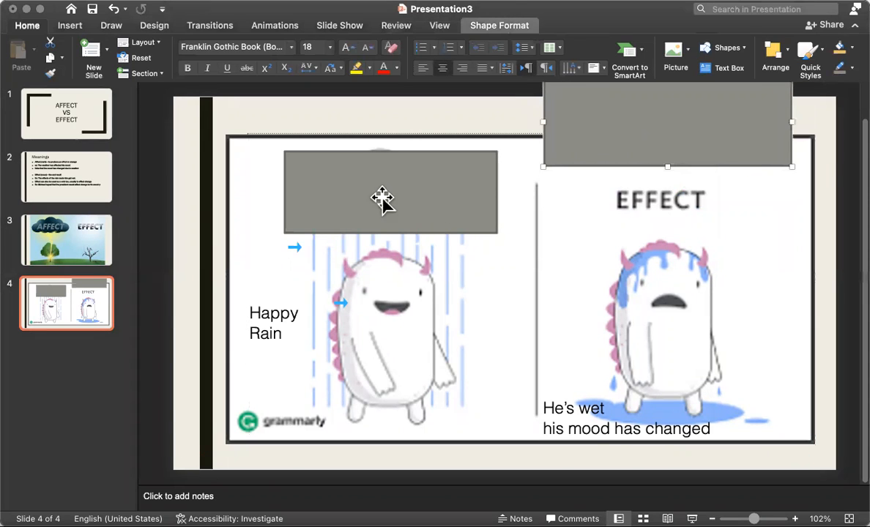
# Slide the left cover box up to reveal AFFECT, then return to the Meanings slide
pyautogui.moveTo(389, 192); pyautogui.dragTo(386, 124)
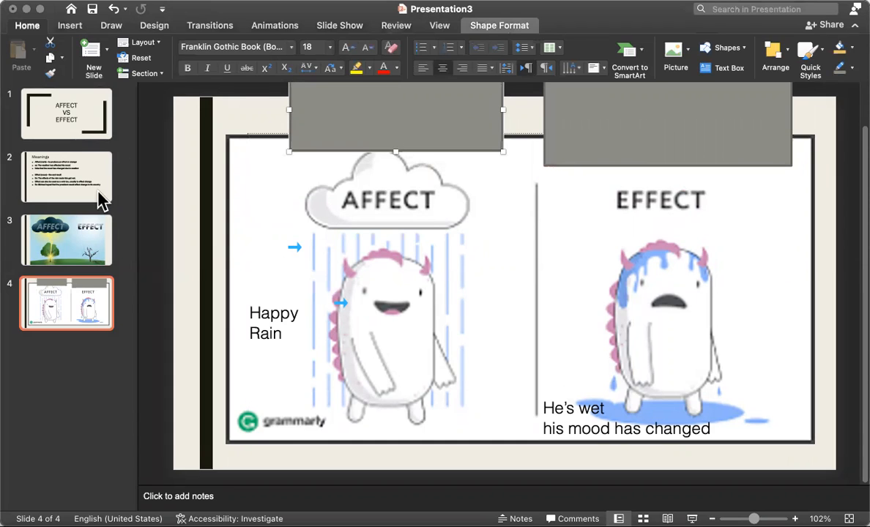
pyautogui.click(65, 177)
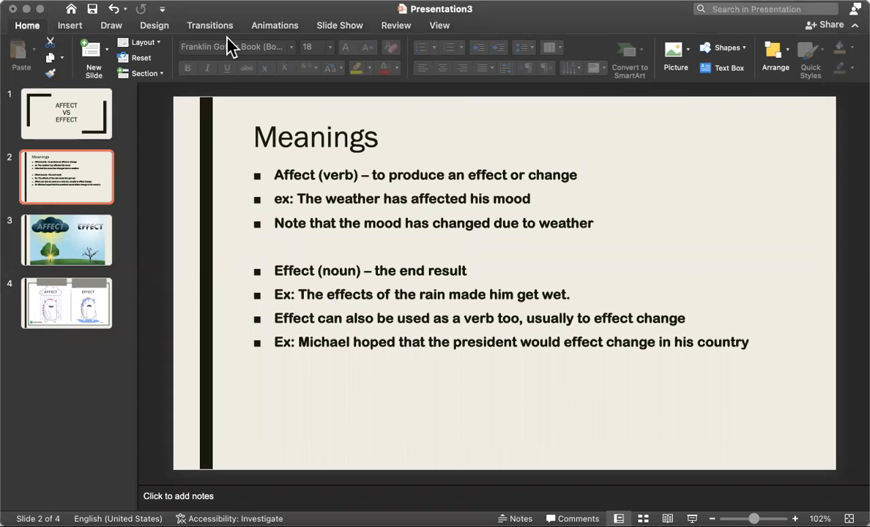
# Pick out the "Effect (noun) – the end result" line in the definitions text
pyautogui.moveTo(372, 175); pyautogui.dragTo(504, 175)
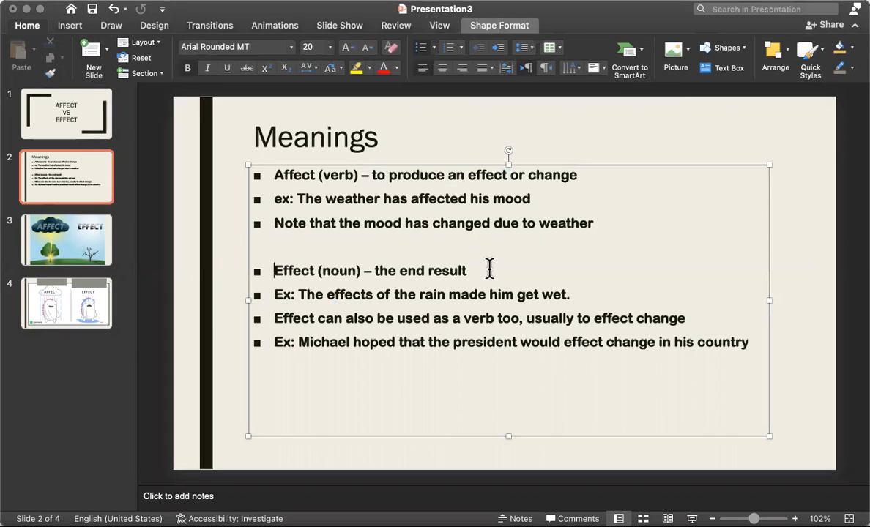
pyautogui.tripleClick(369, 270)
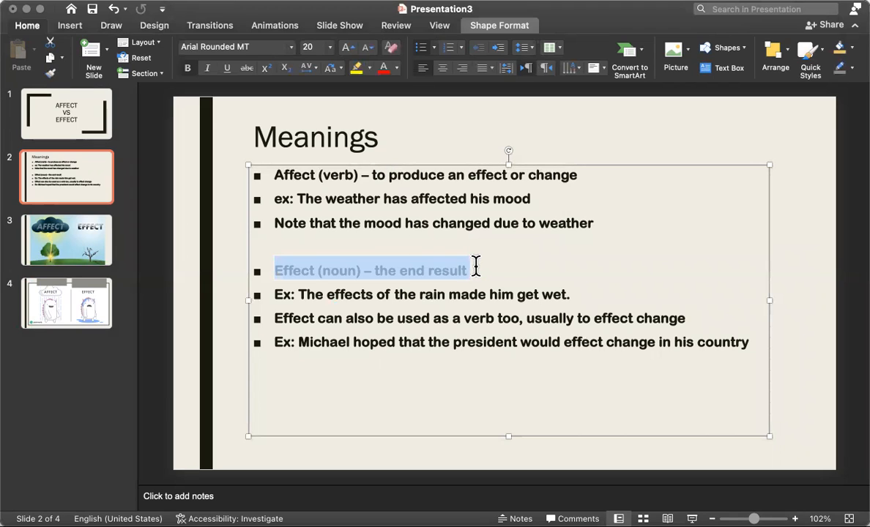
pyautogui.moveTo(729, 27)
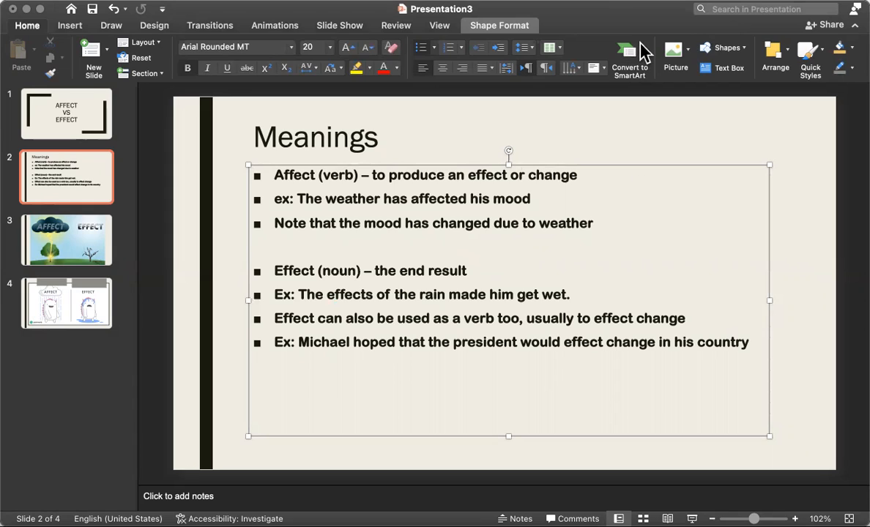
pyautogui.click(593, 223)
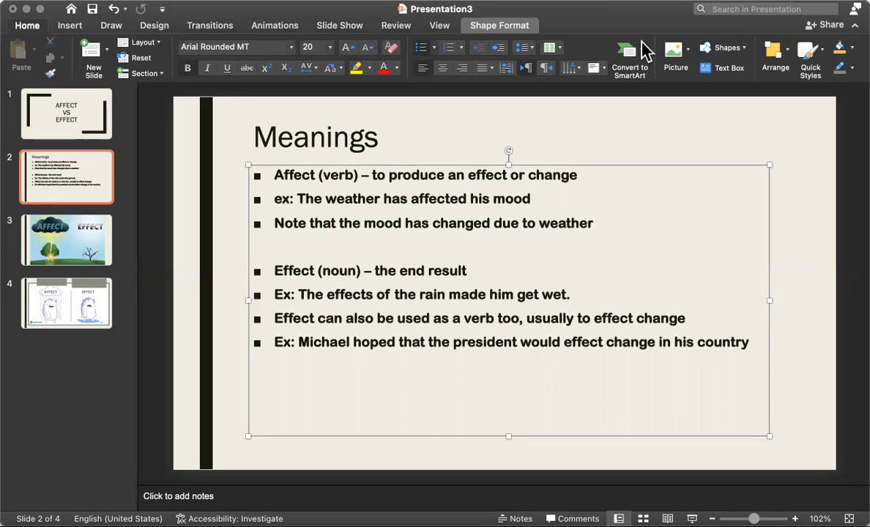
pyautogui.moveTo(551, 127)
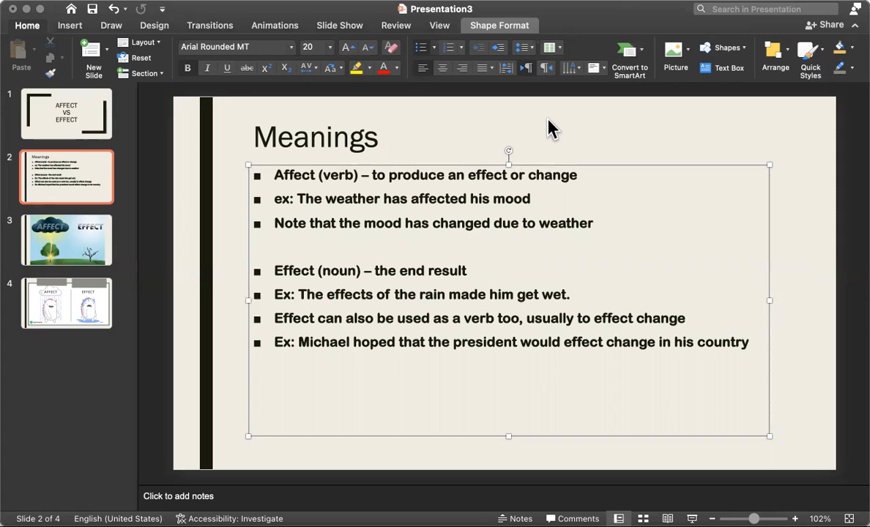